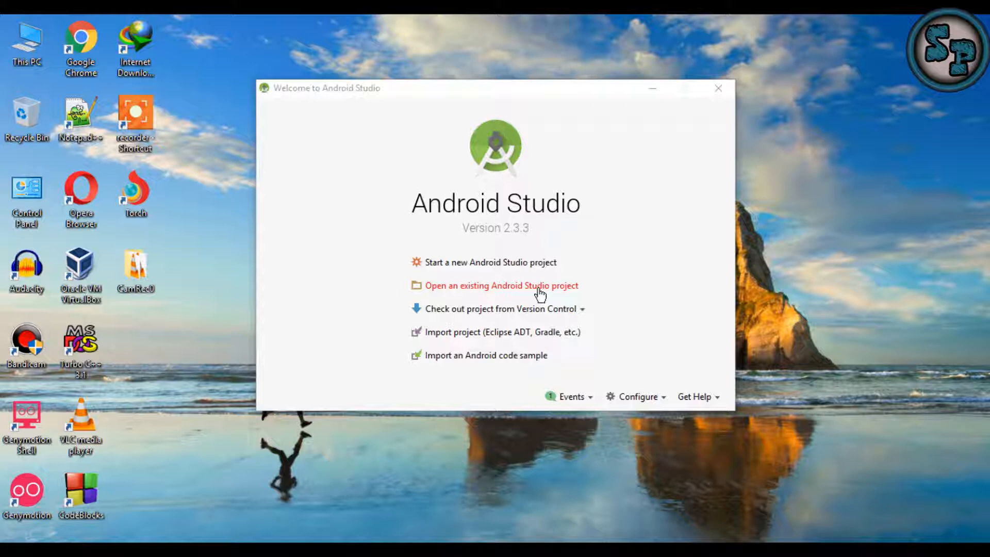
mouse_move(517, 272)
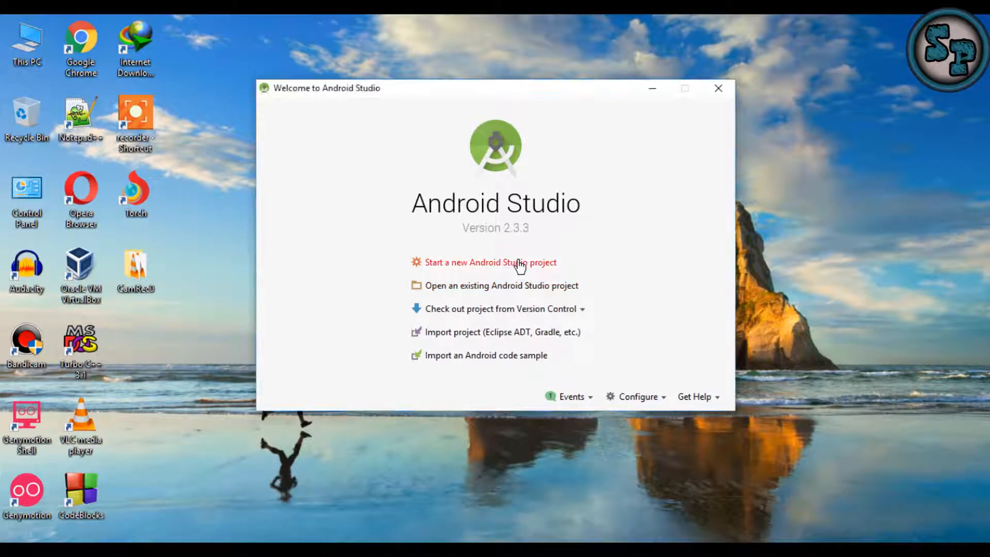
- Start a new project named FragmentDemo
left_click(489, 262)
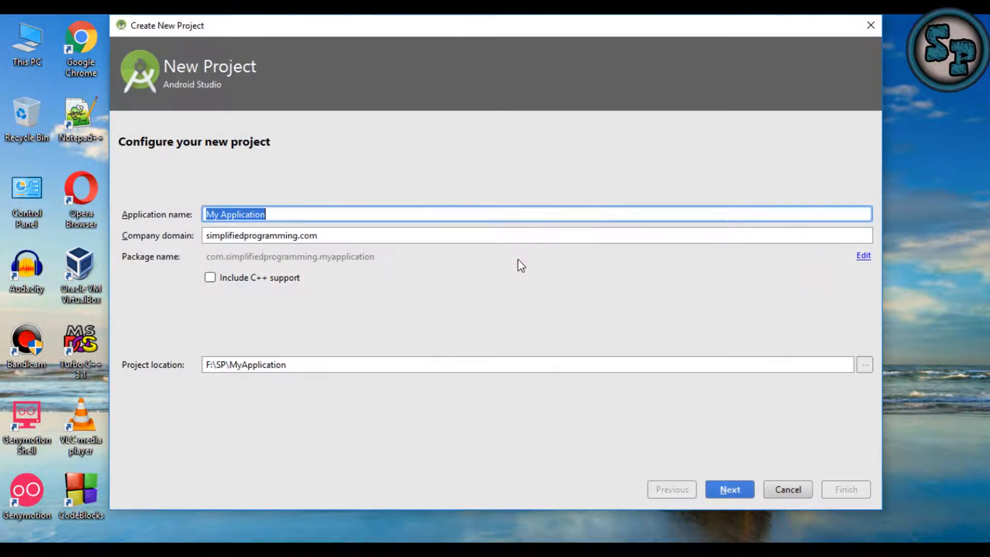
type("F")
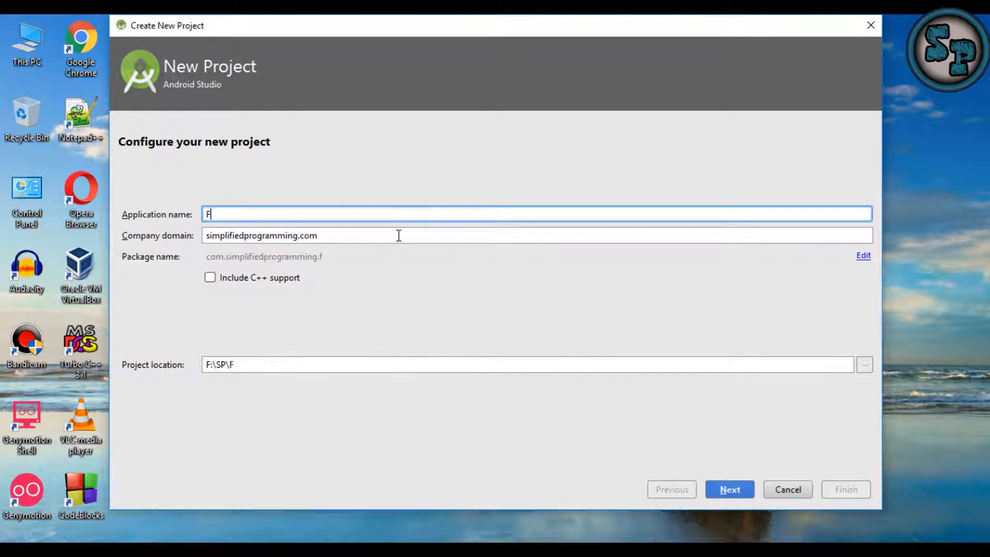
type("ragm")
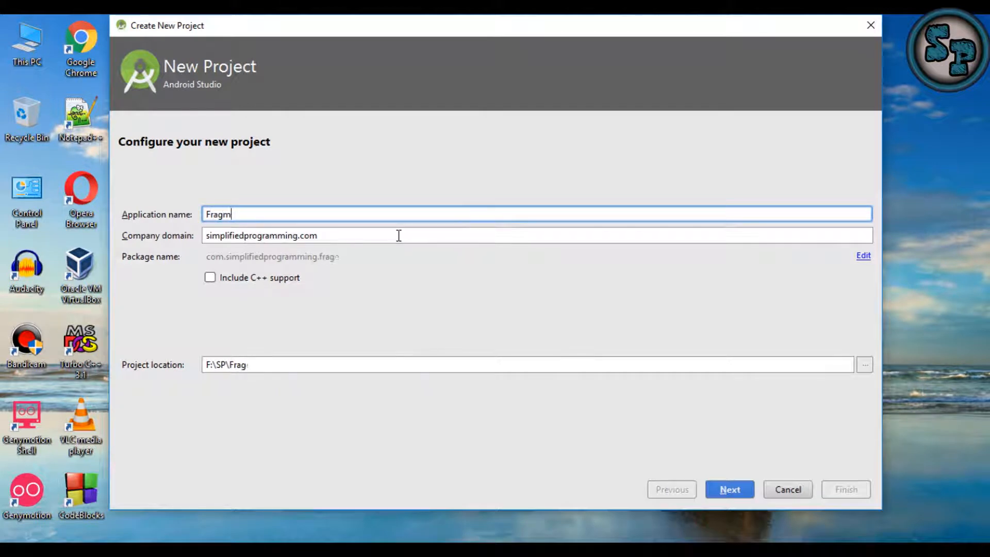
type("entDemo")
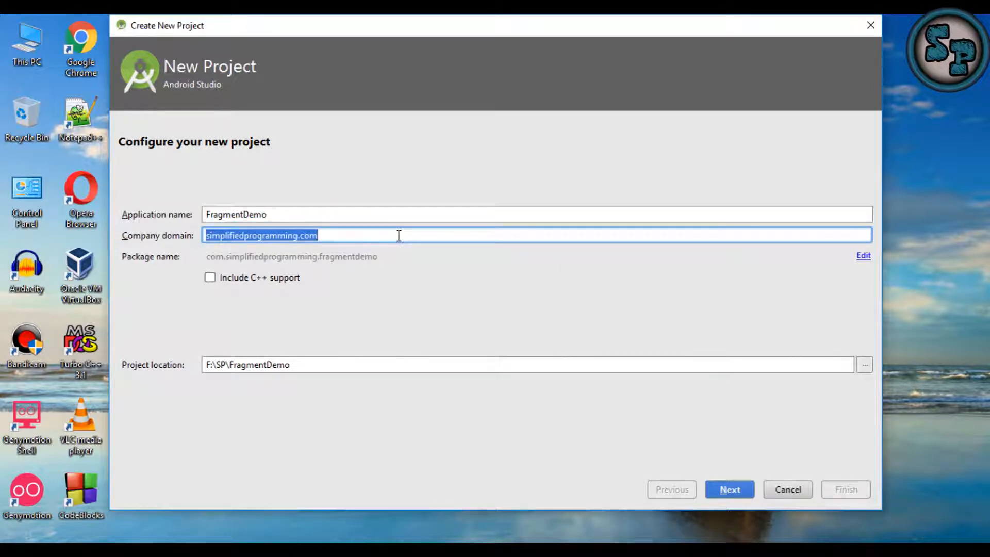
left_click(729, 489)
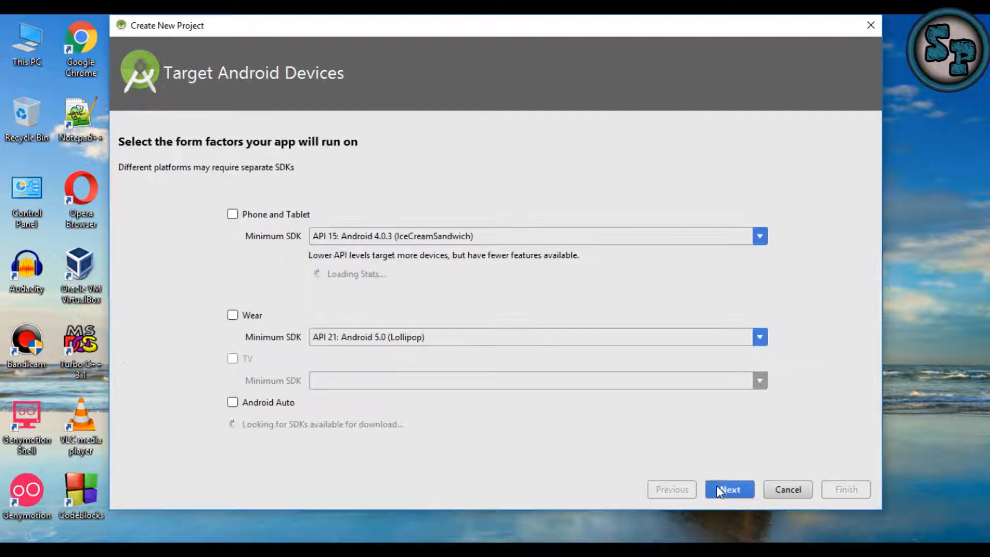
- Target Phone and Tablet with API 15 as the minimum SDK
left_click(232, 215)
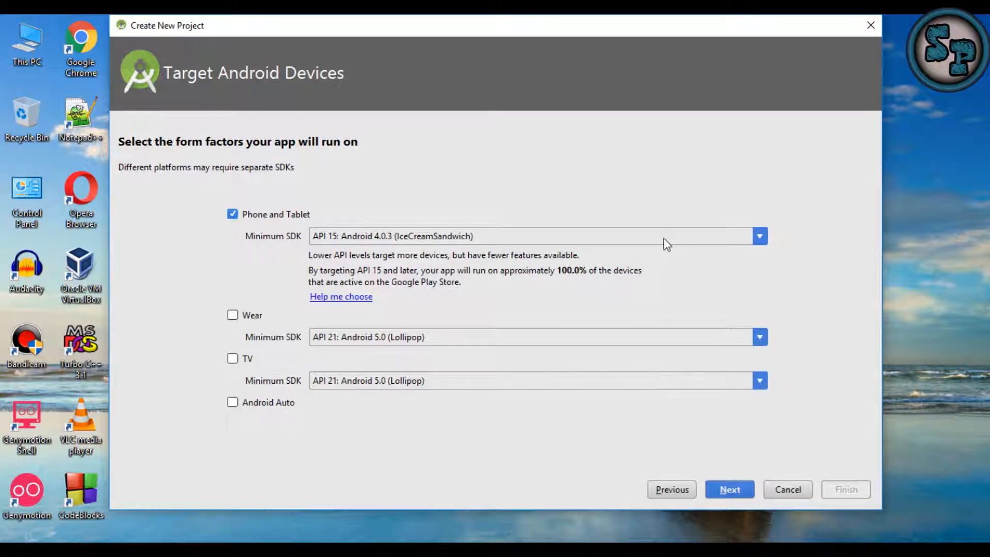
left_click(759, 235)
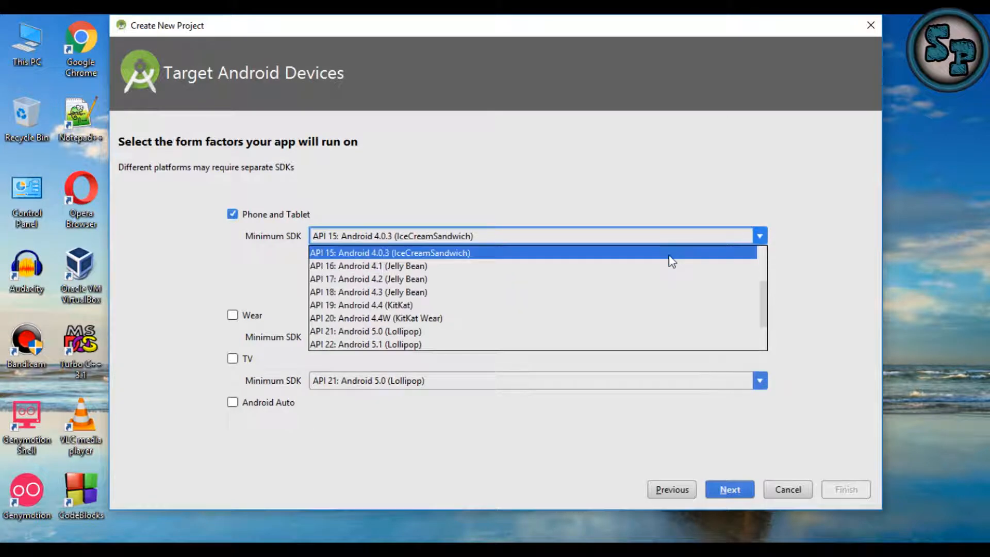
left_click(390, 252)
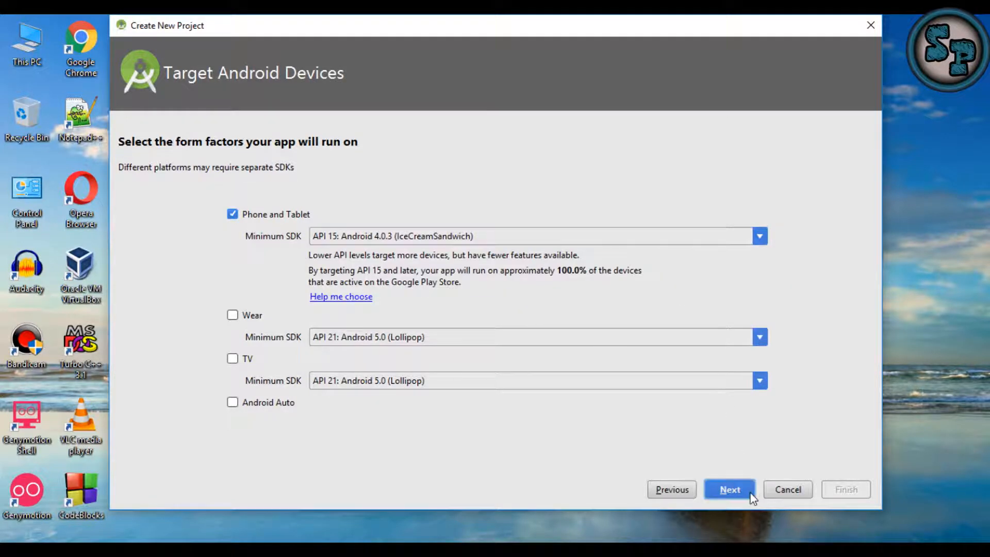
left_click(729, 489)
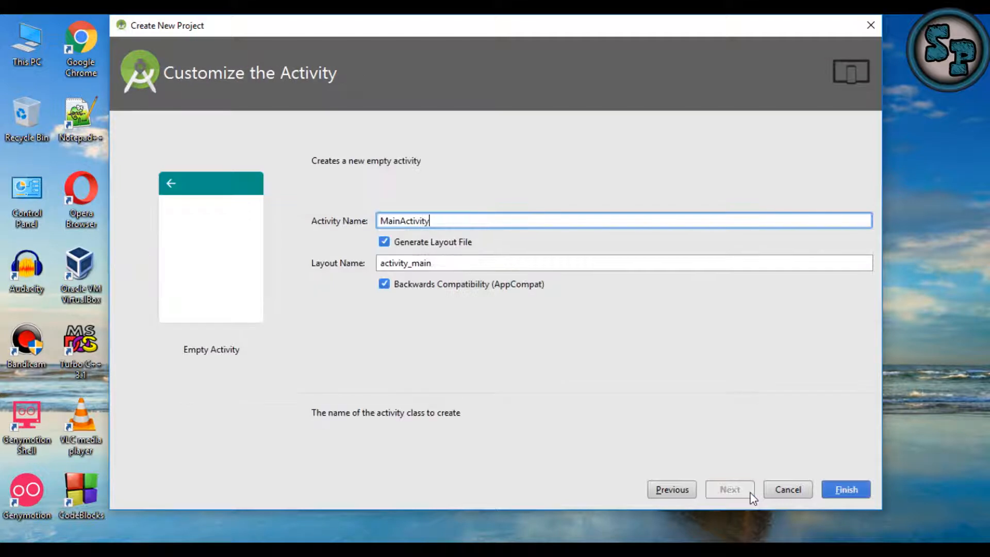
- Choose the Empty Activity template and finish creating the project
left_click(672, 489)
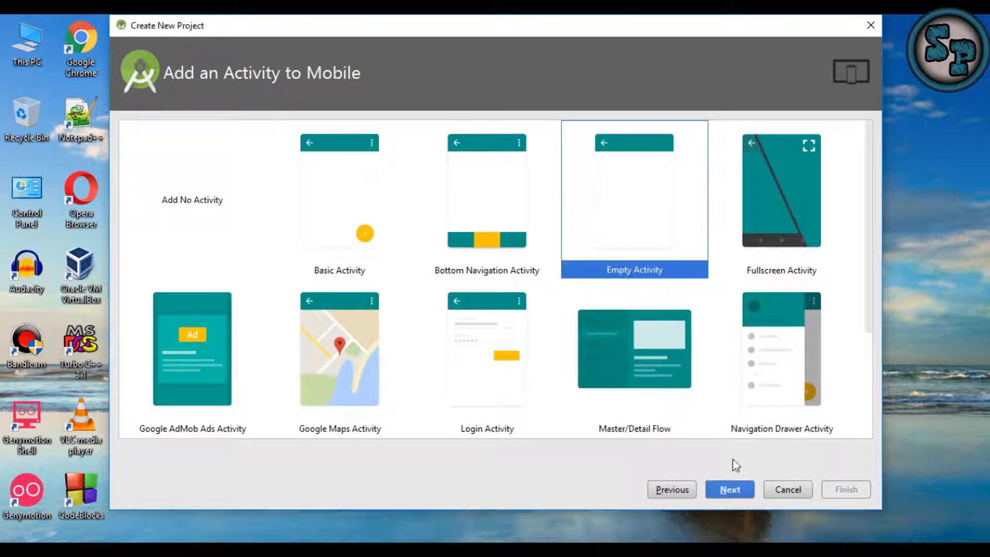
left_click(729, 489)
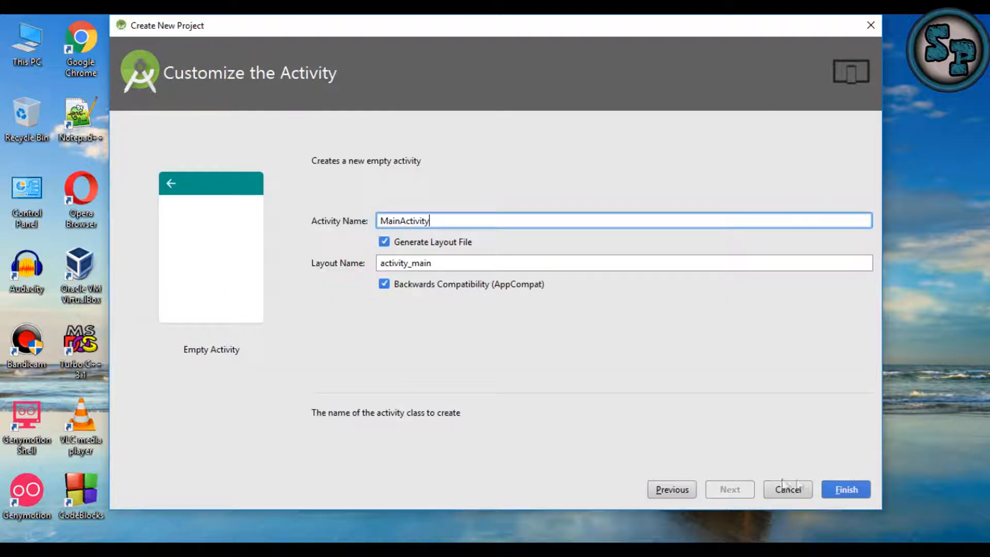
left_click(787, 489)
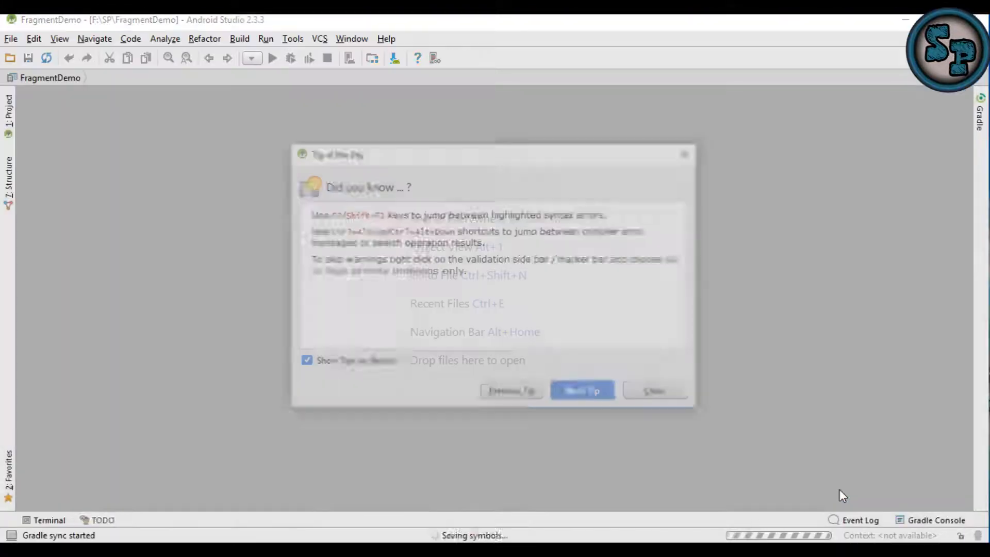
- Dismiss the Tip of the Day and focus the MainActivity.java editor while Gradle finishes
left_click(655, 390)
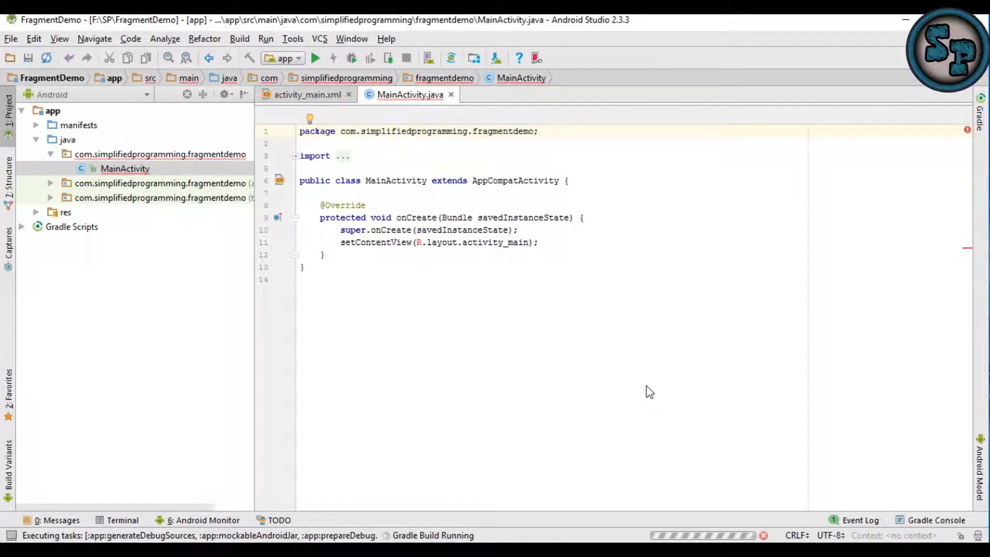
left_click(303, 280)
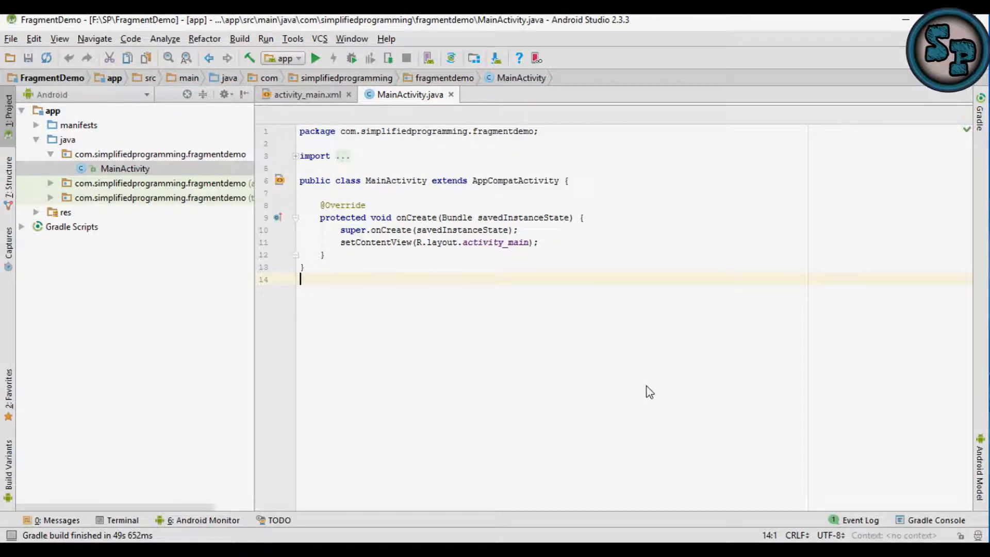
- Run 'Convert Java File to Kotlin File' on MainActivity via a 'java to kotlin' search
type("java to")
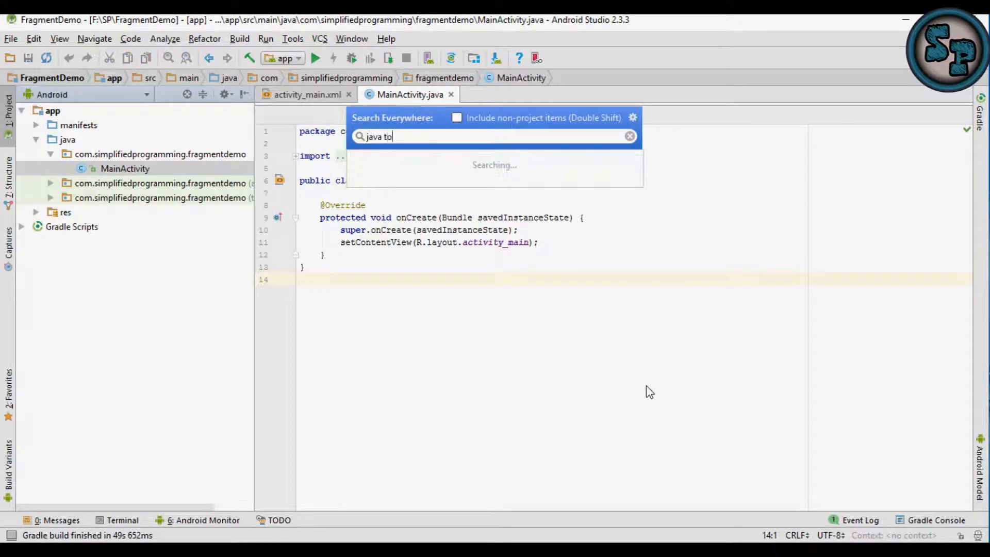
type("kolt")
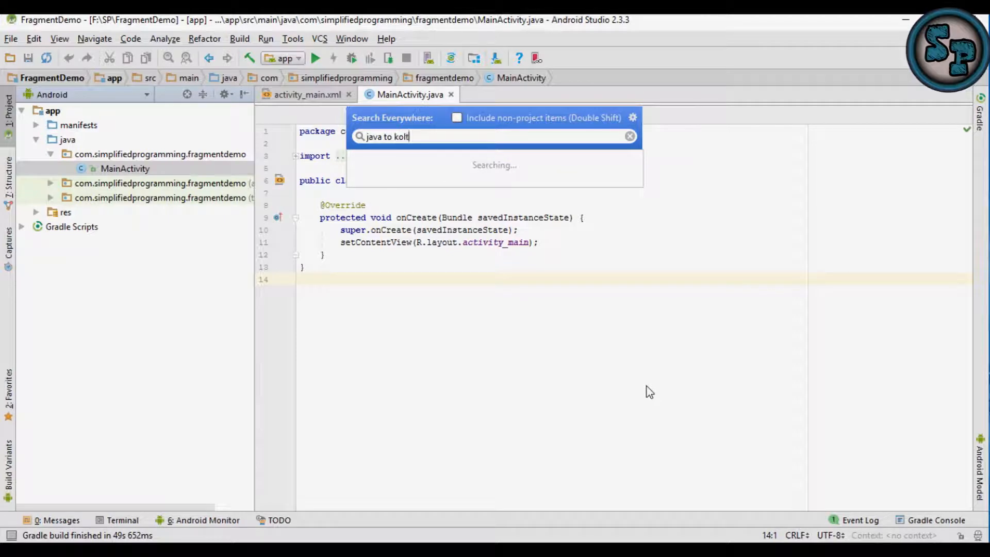
type("in")
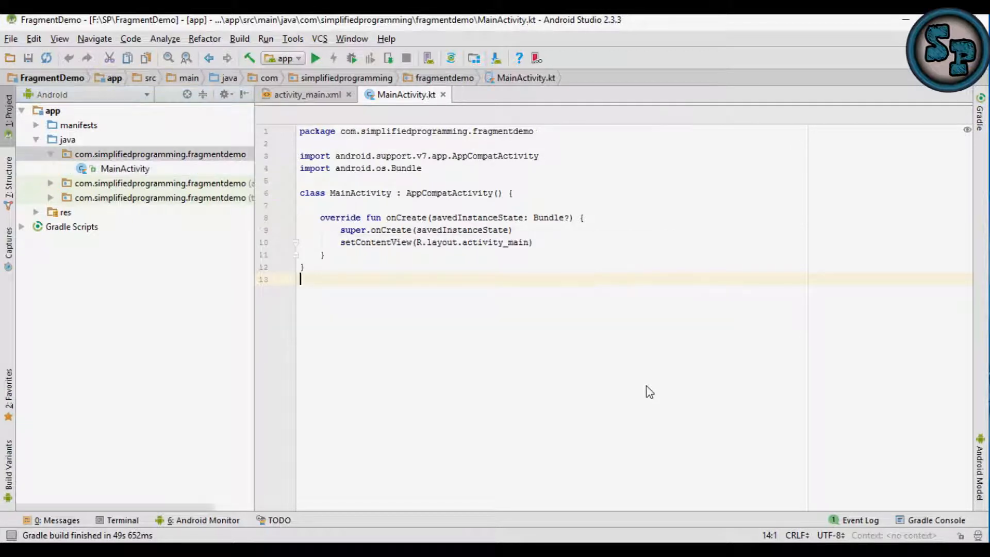
left_click(296, 156)
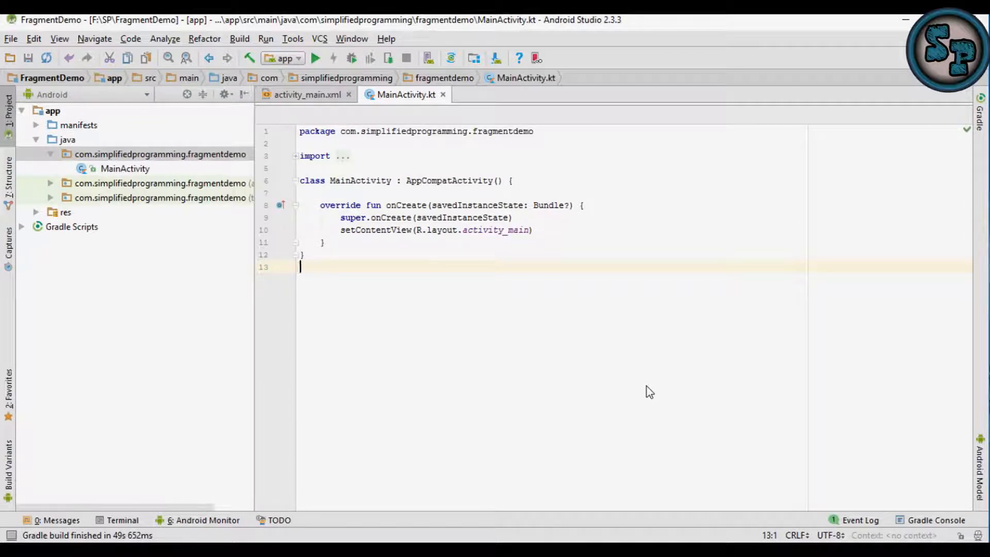
mouse_move(415, 205)
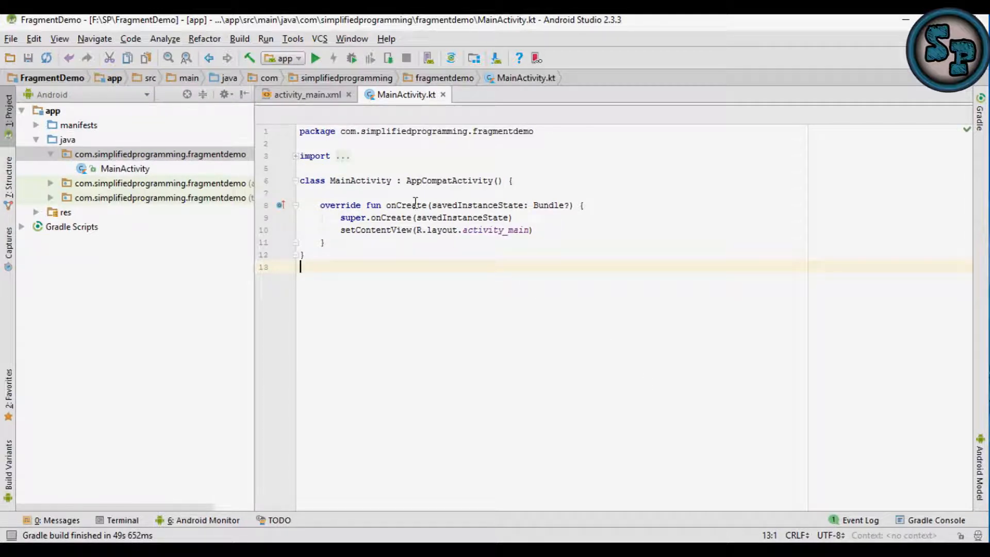
- Show activity_main.xml as XML text with the preview alongside
left_click(306, 94)
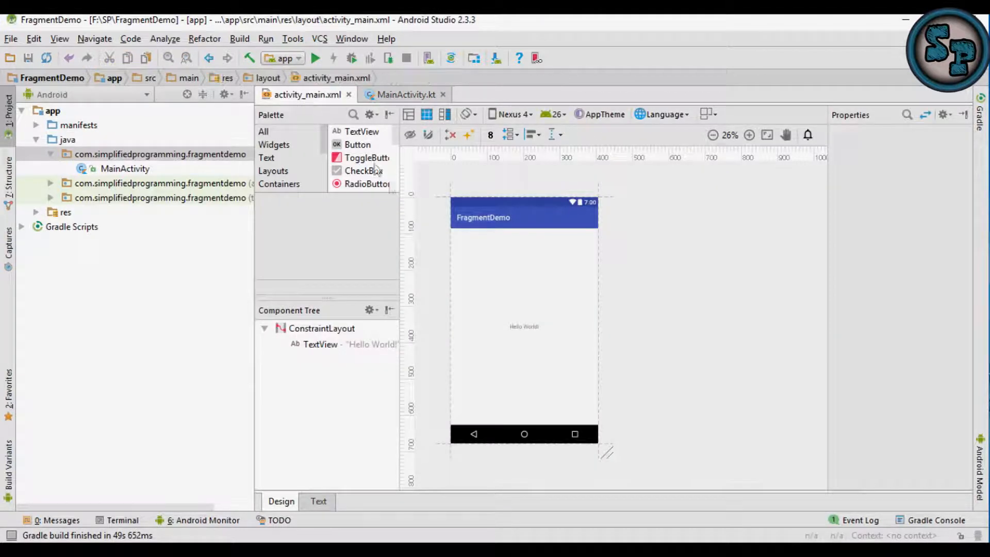
left_click(318, 502)
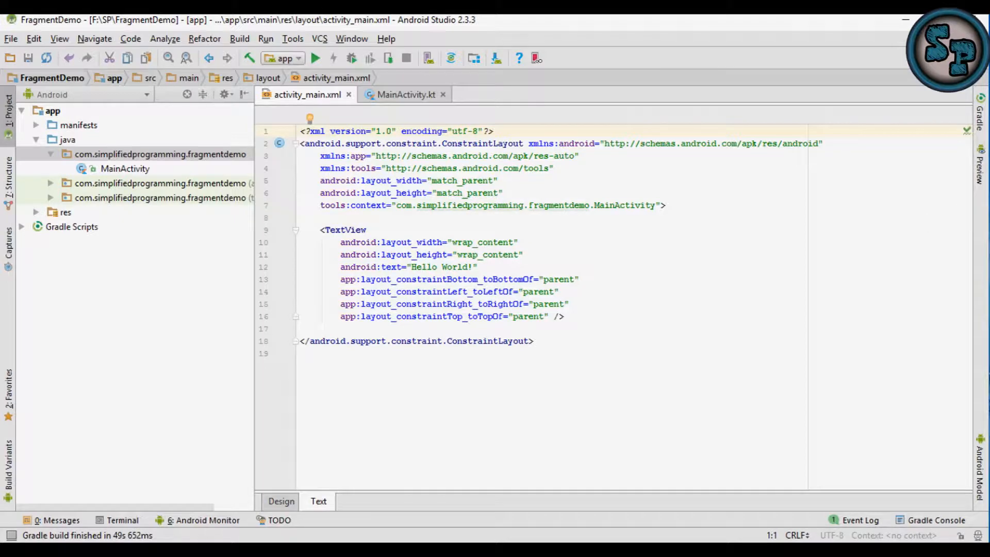
left_click(979, 171)
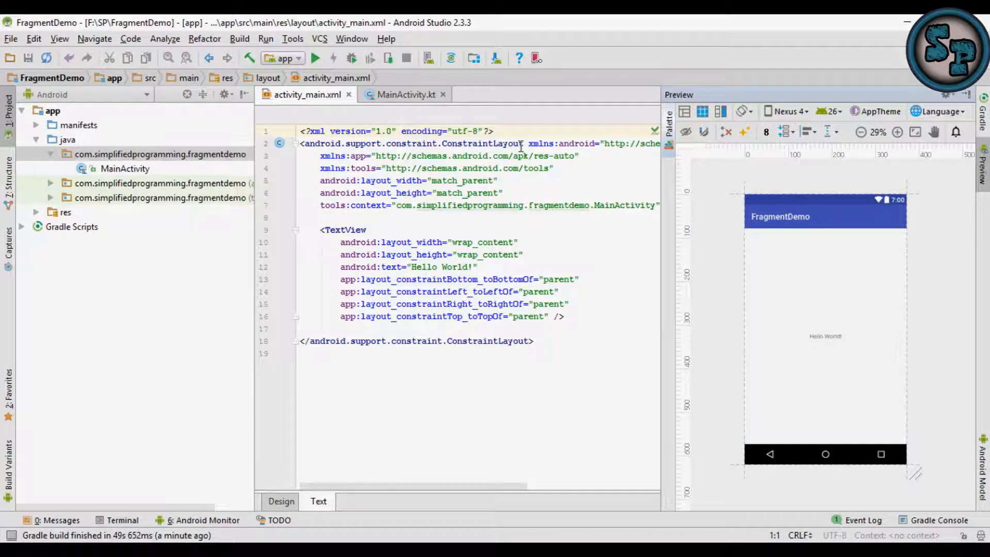
- Change the root ConstraintLayout to RelativeLayout and delete the Hello World TextView
double_click(411, 144)
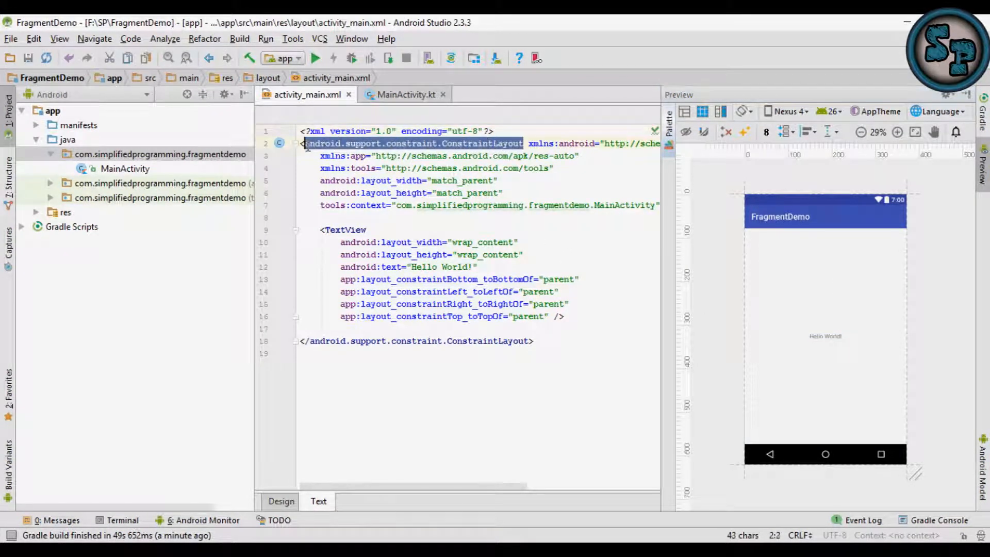
type("Rela xmlns:android=\"http://schemas.android.com/apk/res/android")
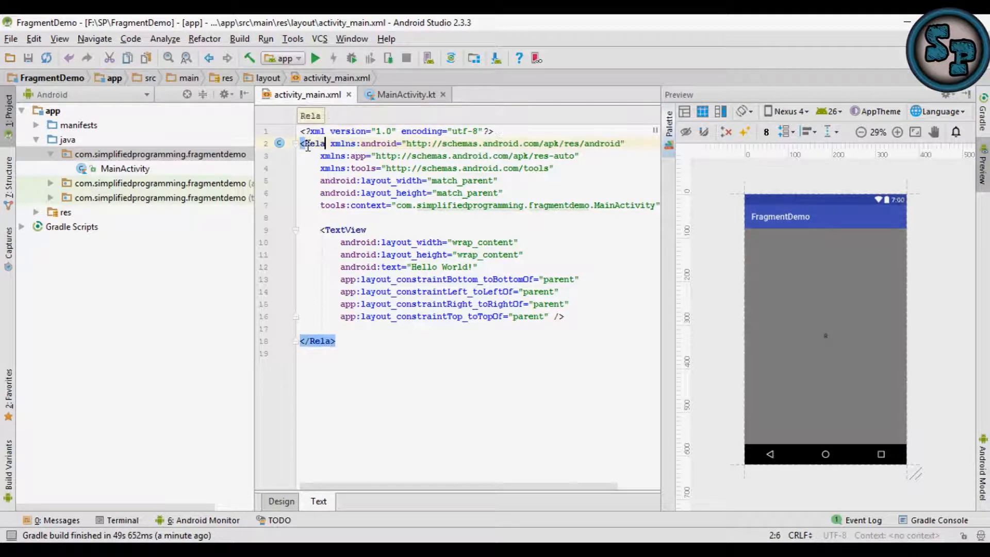
type("RelativeLayout")
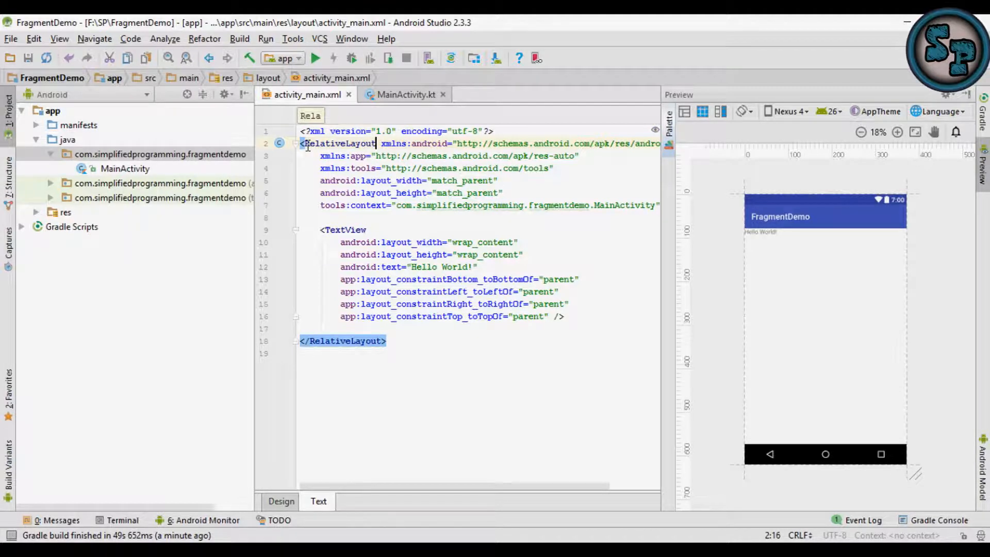
key("Delete")
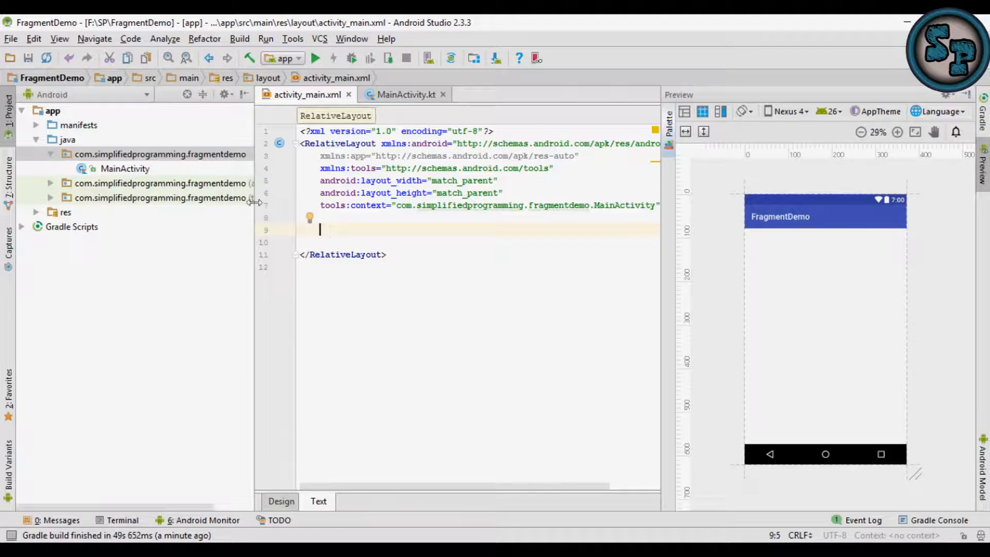
- Add a new blank fragment named FirstFragment to the fragmentdemo package
left_click(161, 153)
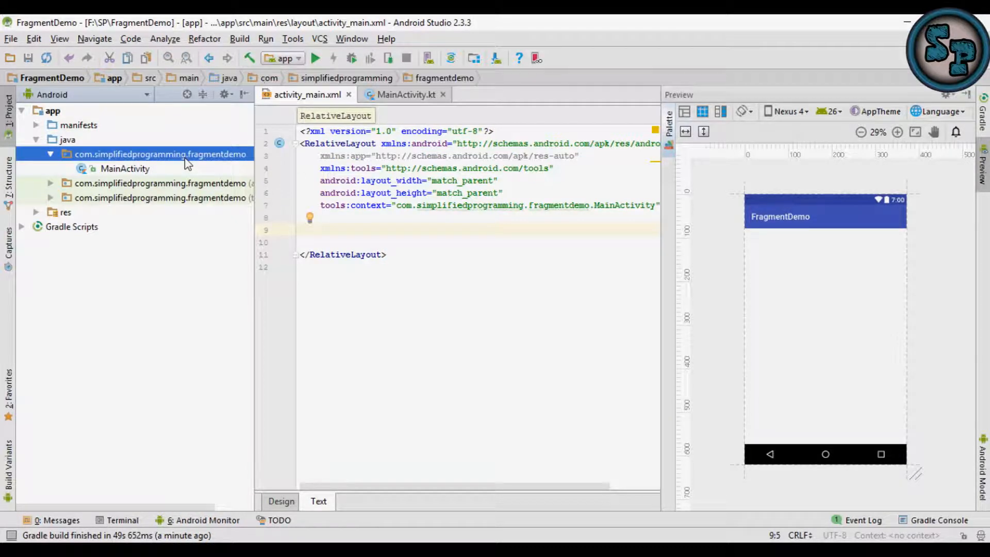
right_click(159, 153)
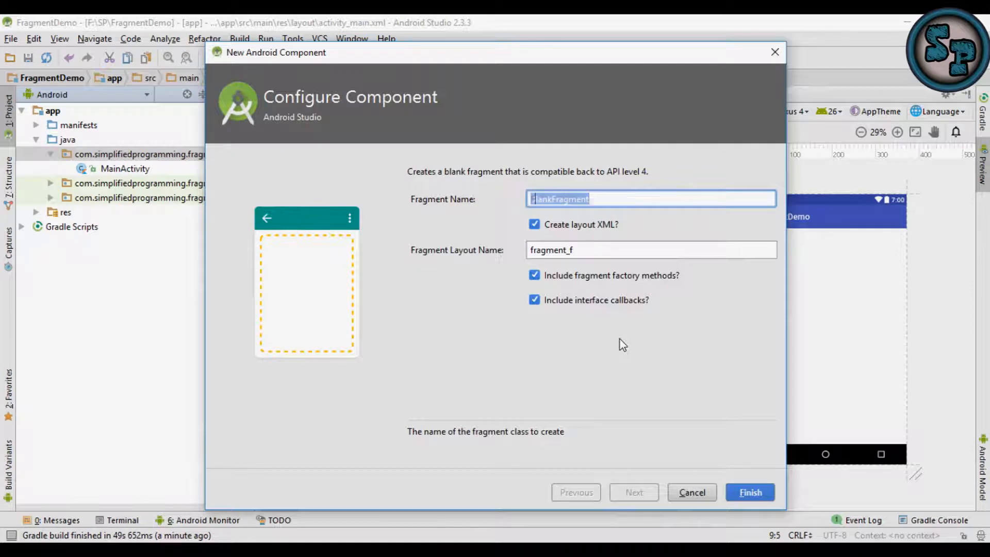
type("FirstF")
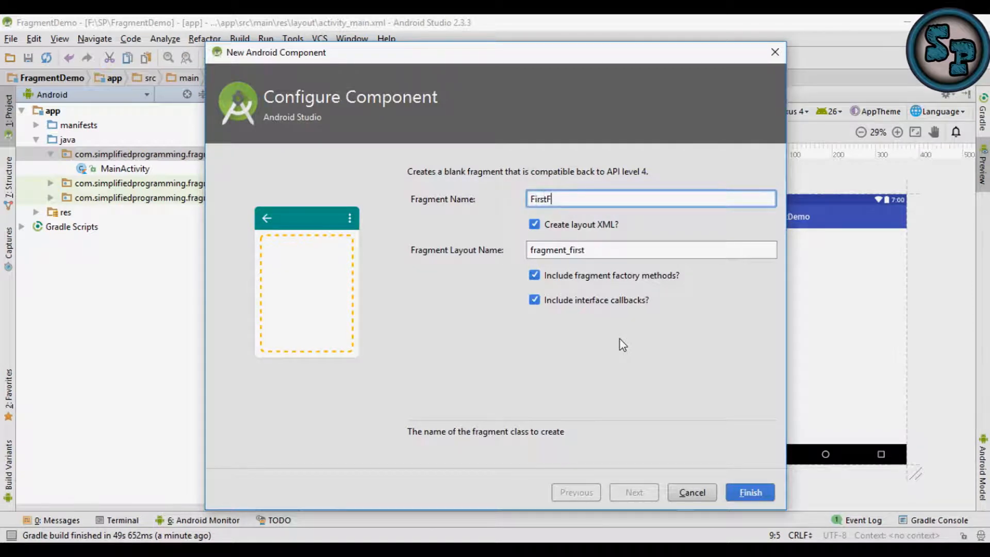
type("ragment")
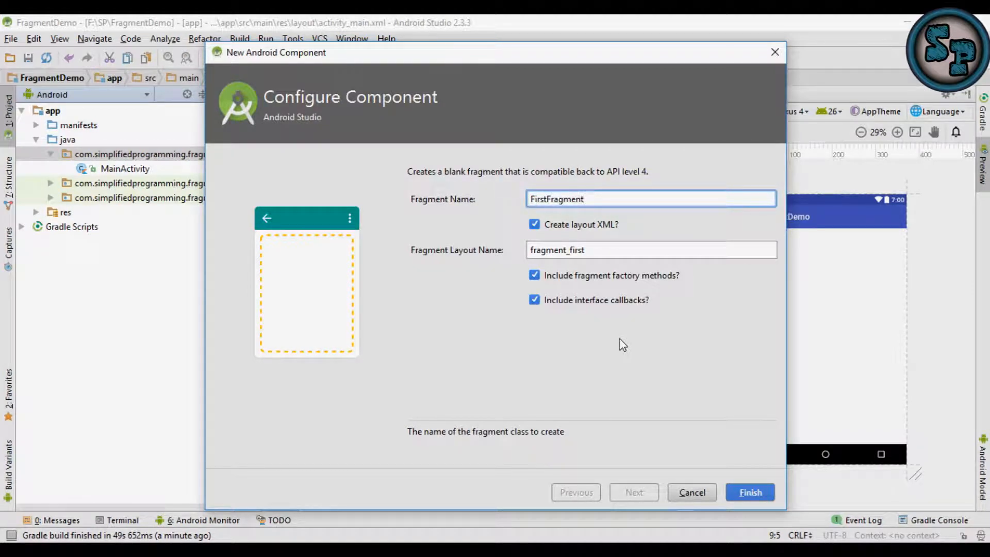
- Untick factory methods and interface callbacks, then finish creating FirstFragment
left_click(535, 276)
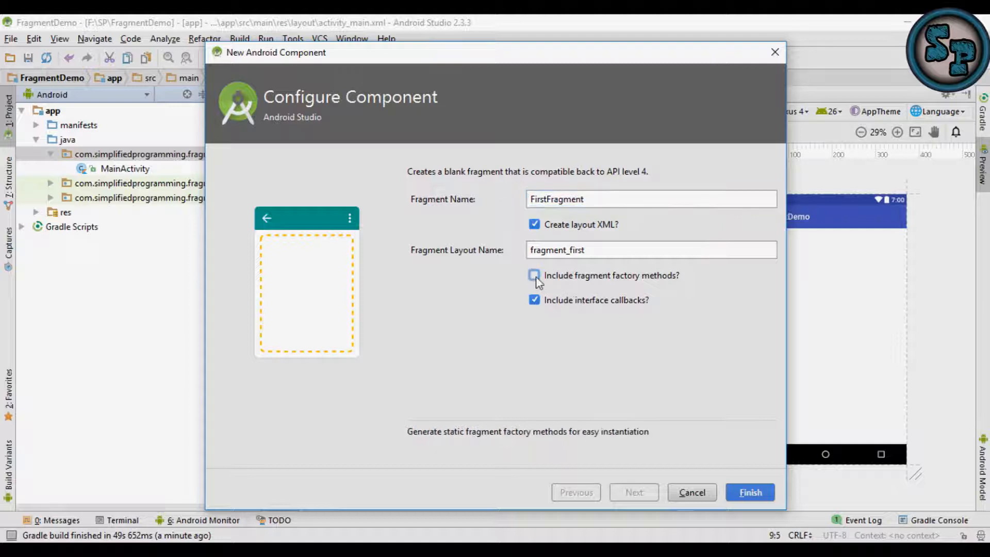
left_click(534, 299)
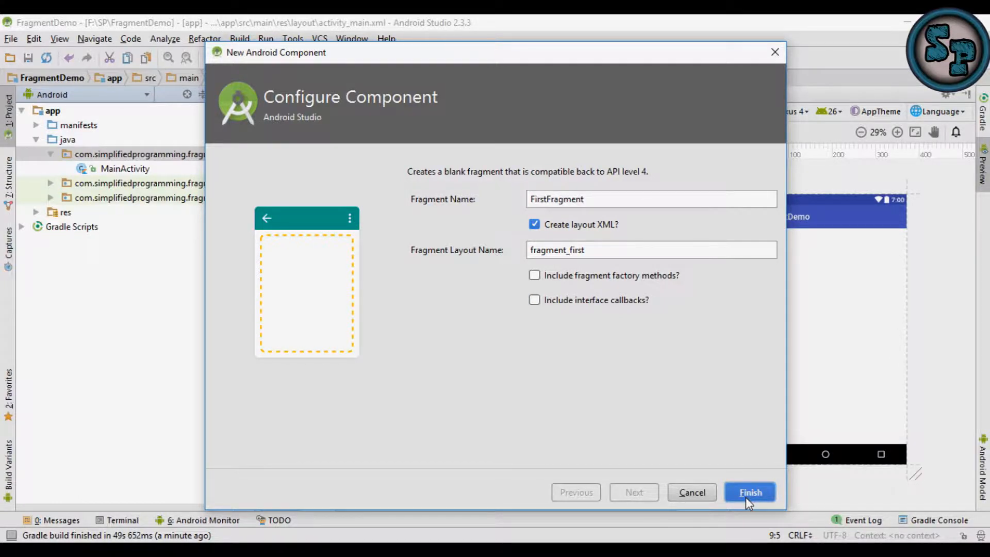
left_click(750, 493)
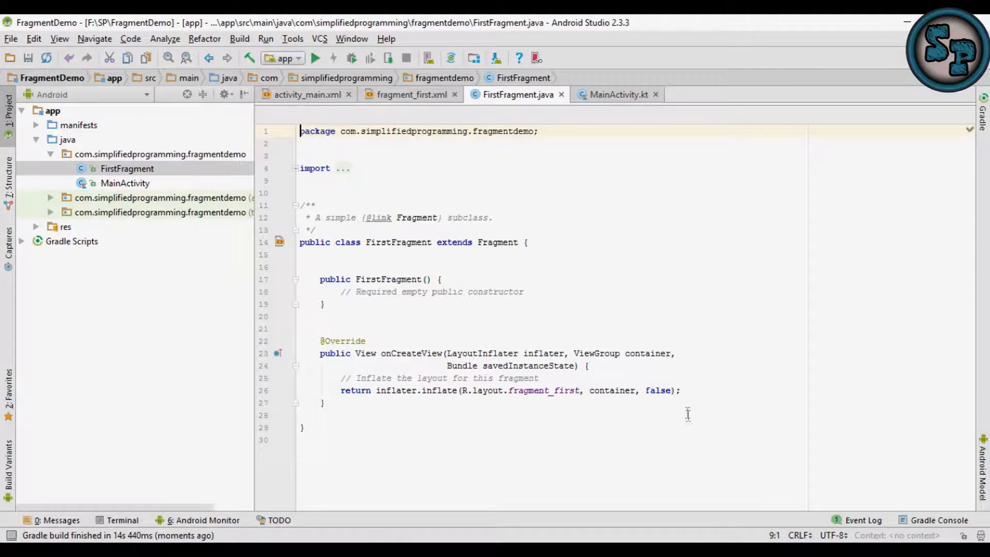
- Convert FirstFragment to Kotlin via the 'java to kotlin' action search
key("shift shift")
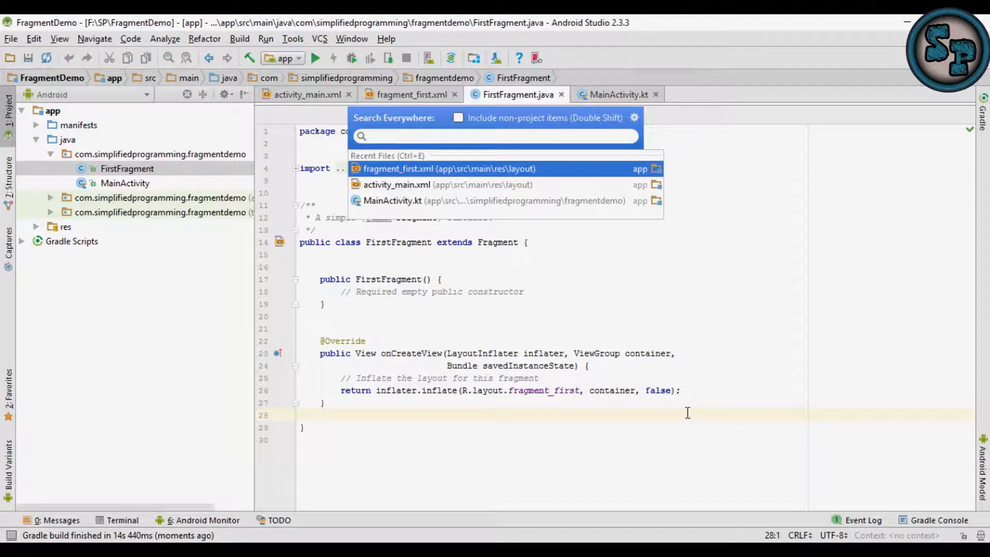
type("jav")
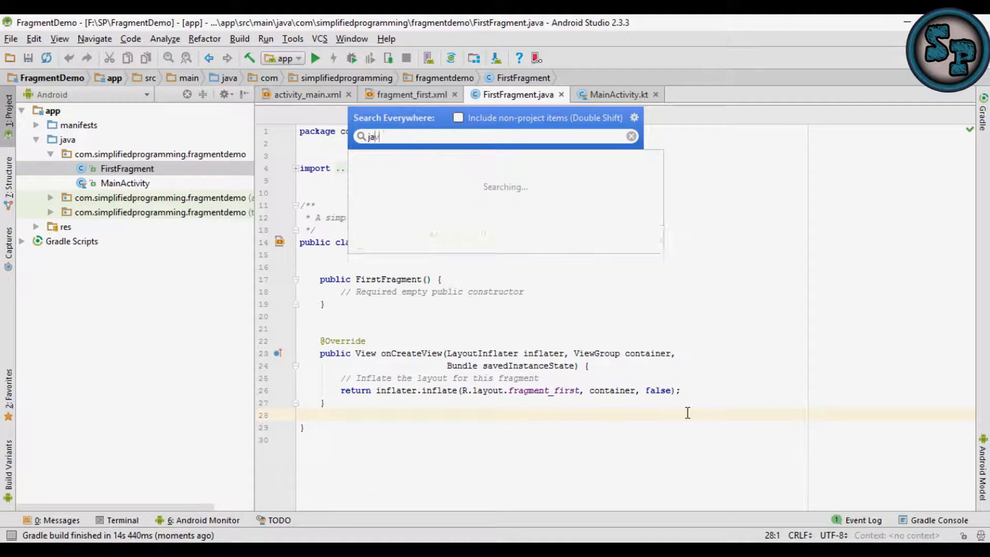
type("va to kotlin")
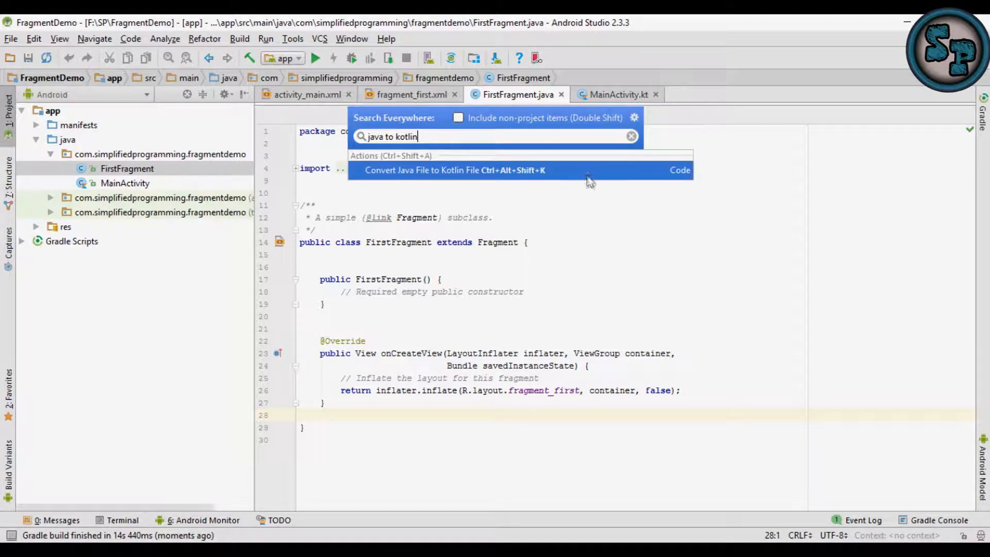
left_click(454, 170)
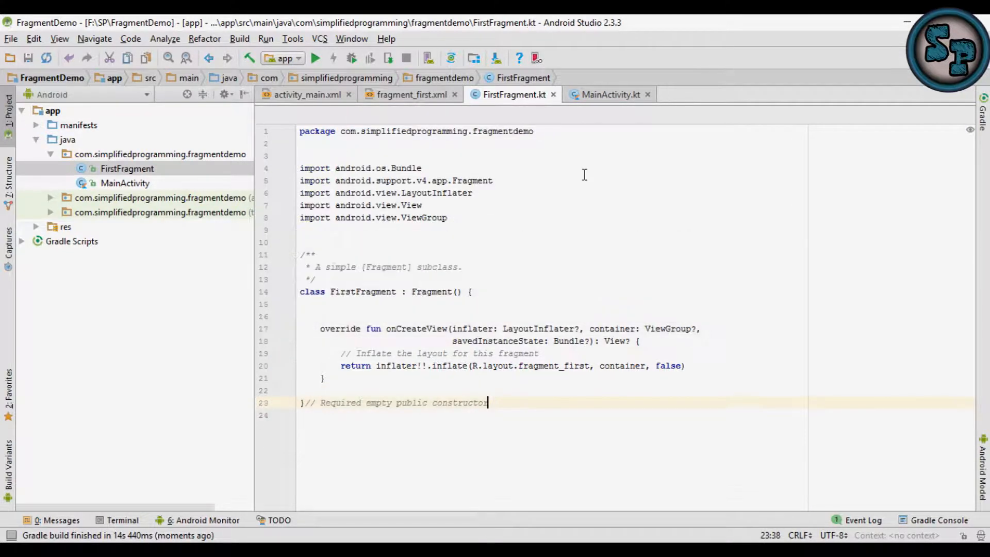
- Focus the converted code and switch to the fragment_first.xml layout
left_click(295, 168)
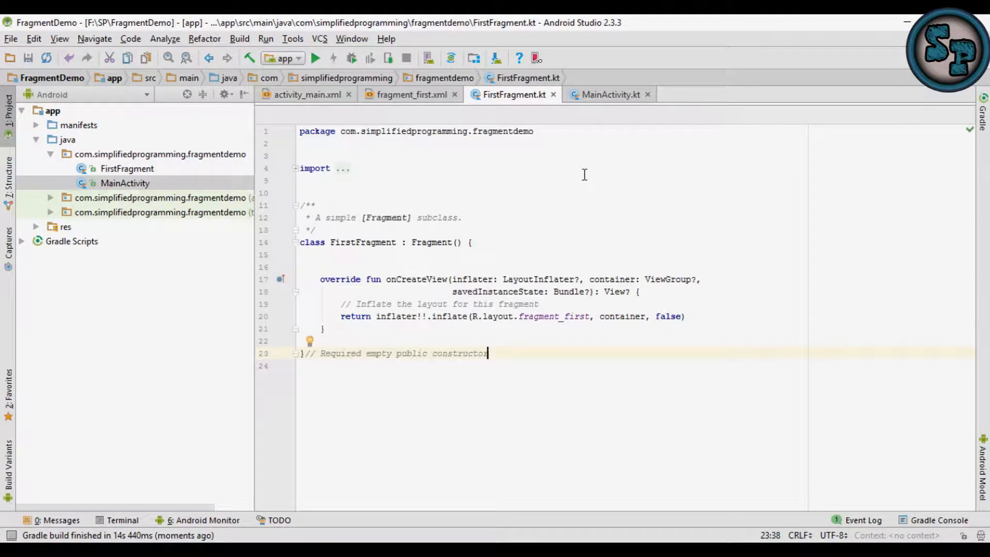
mouse_move(448, 131)
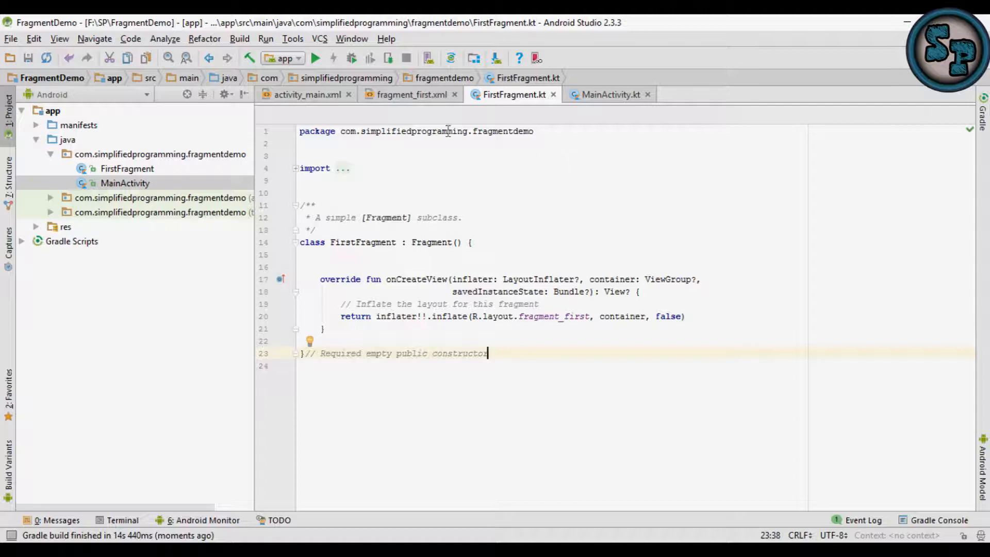
left_click(410, 94)
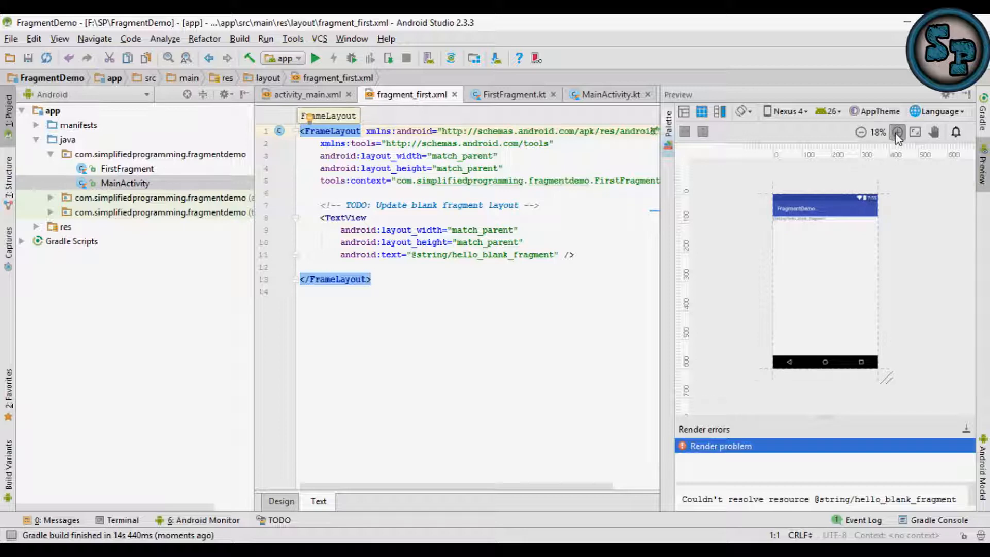
- Zoom the fragment_first preview, select its TextView, then return to activity_main.xml
left_click(897, 132)
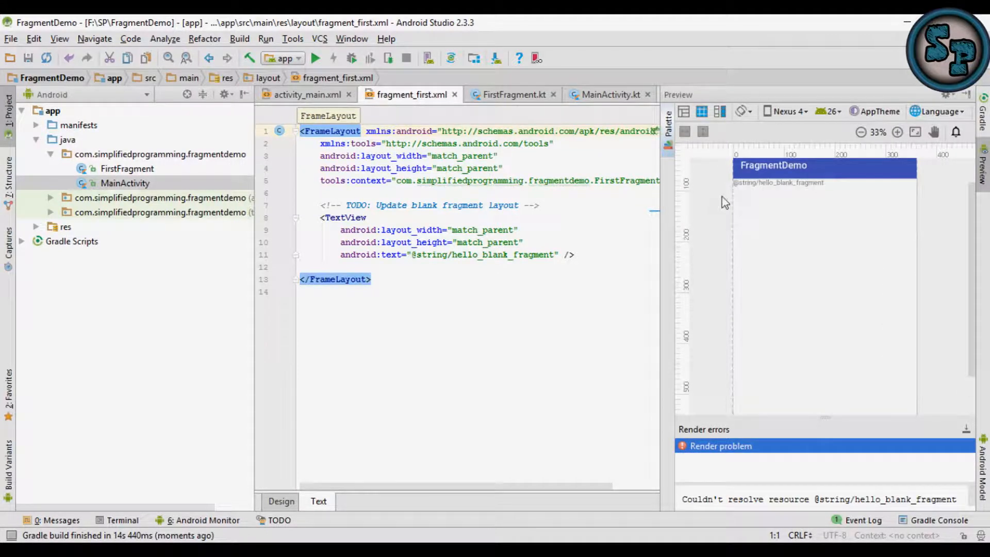
left_click(860, 132)
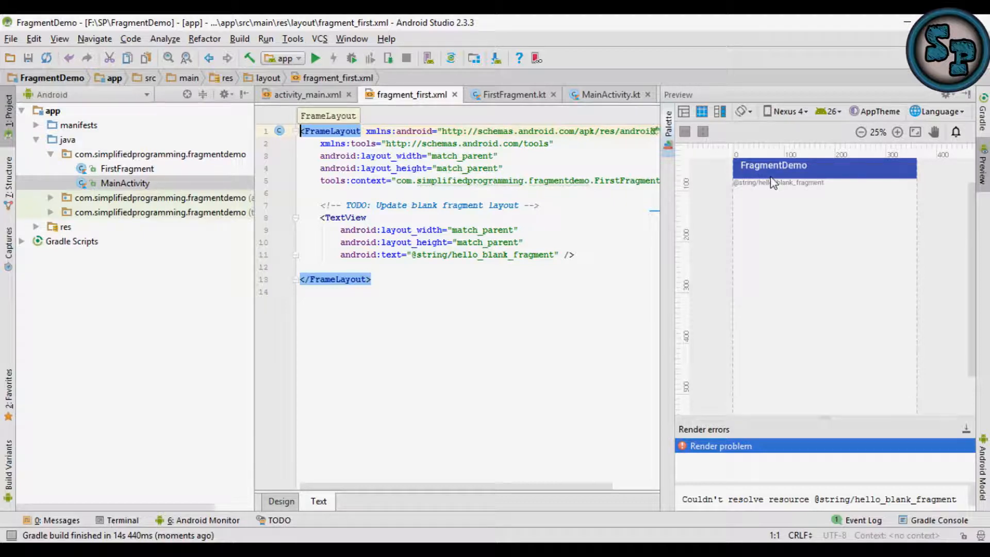
left_click(898, 132)
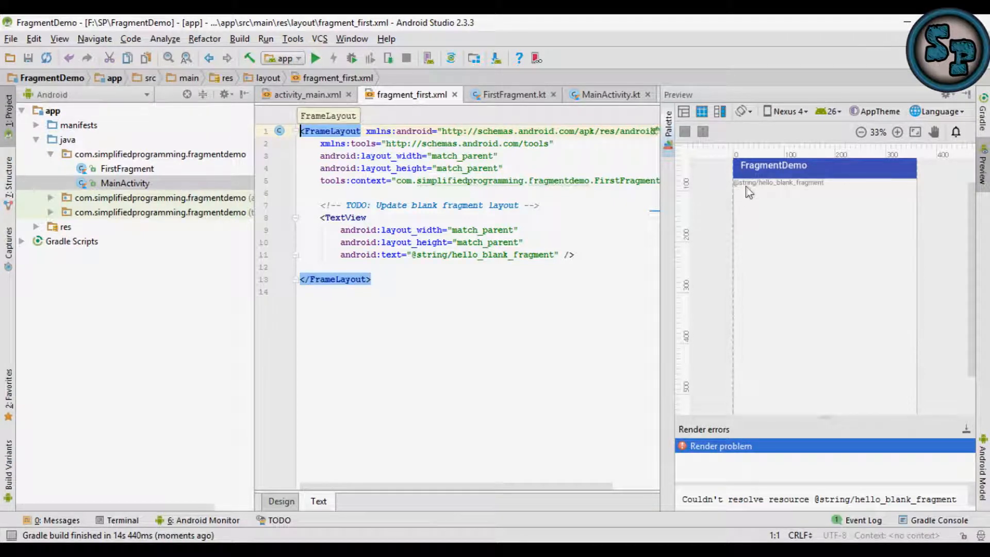
left_click(518, 213)
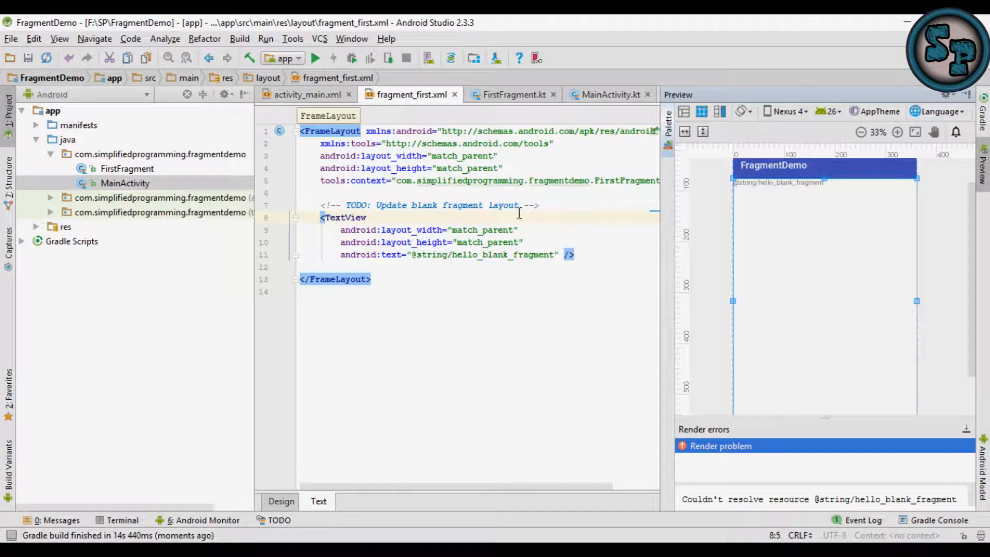
mouse_move(334, 98)
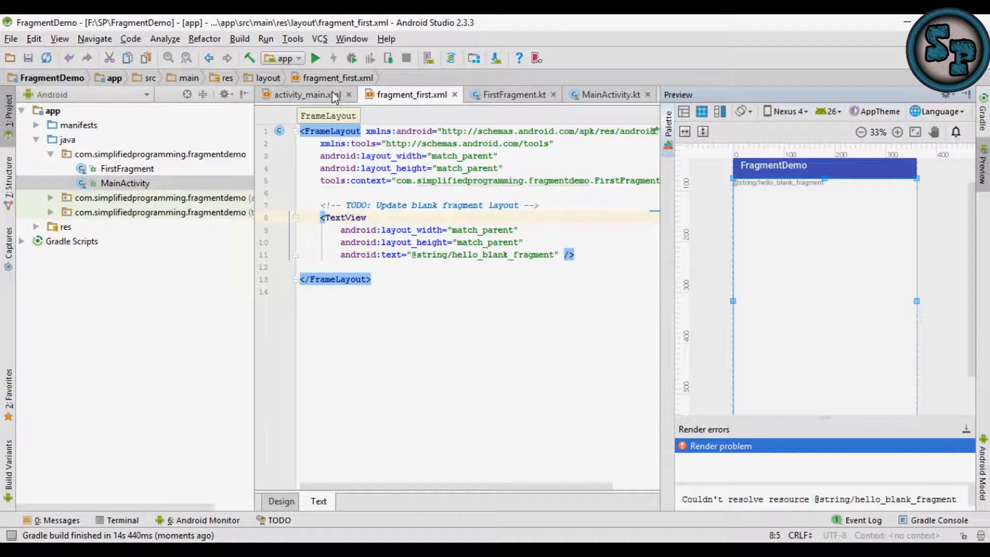
left_click(305, 95)
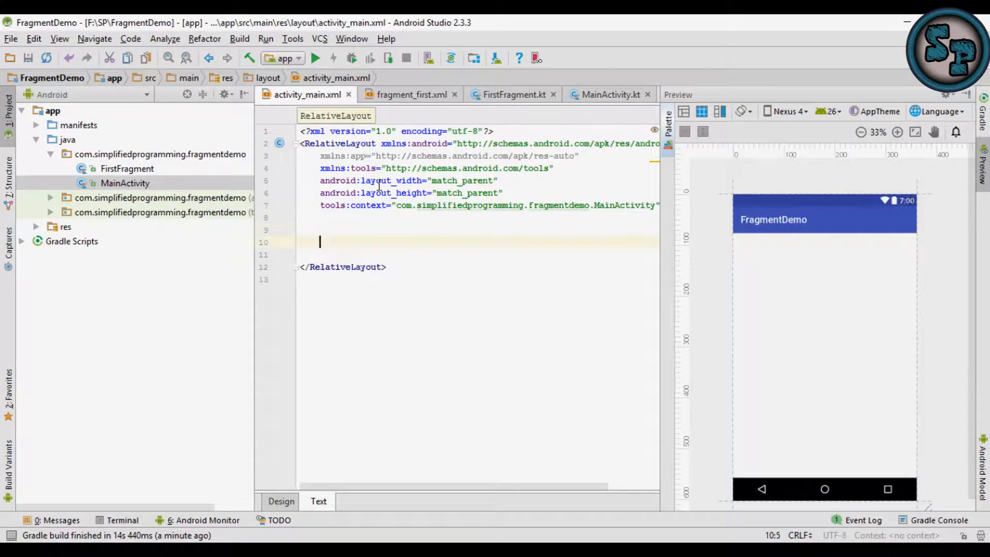
- Add a match_parent <fragment> naming com.simplifiedprogramming.fragmentdemo.FirstFragment with id @+id/myFragment
type("<frga")
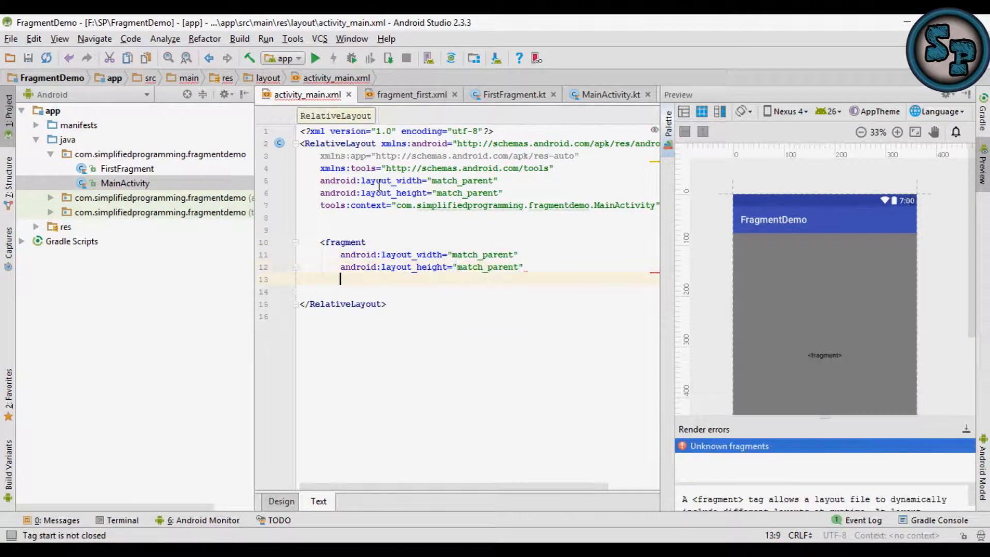
type("android:name=\"")
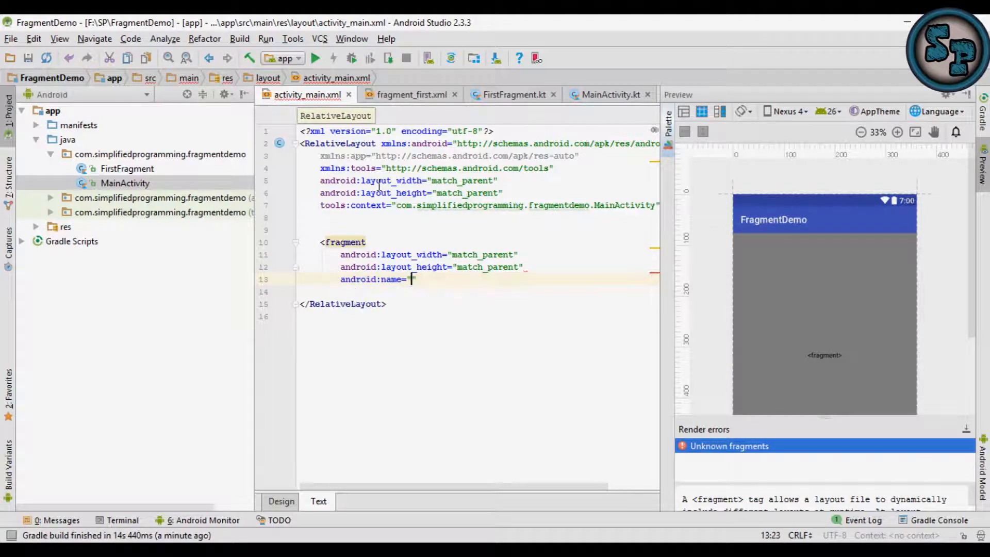
type("\"com.simplifiedprogramming.fragmentdemo.FirstFragment\"")
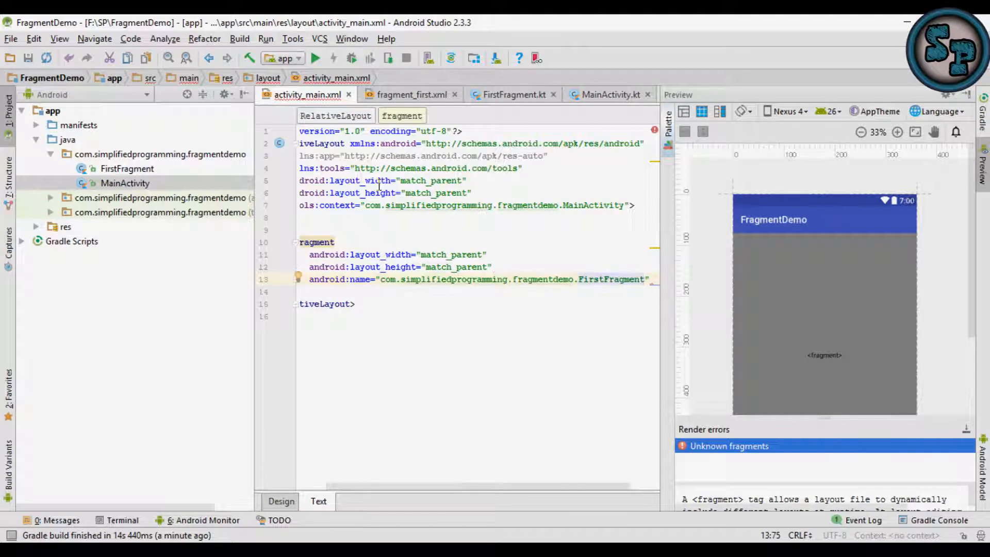
double_click(612, 279)
type("id")
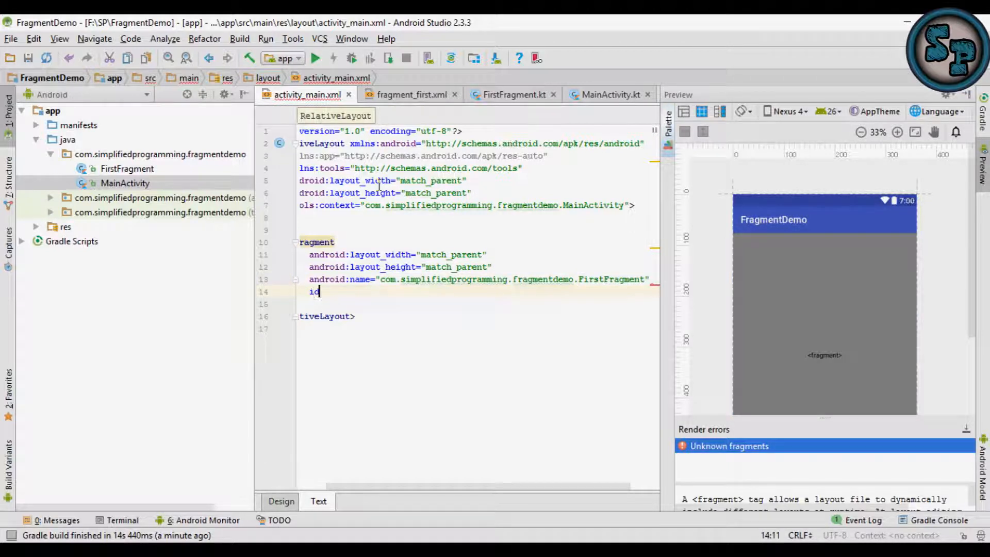
type("android:id=\"@+id/myf")
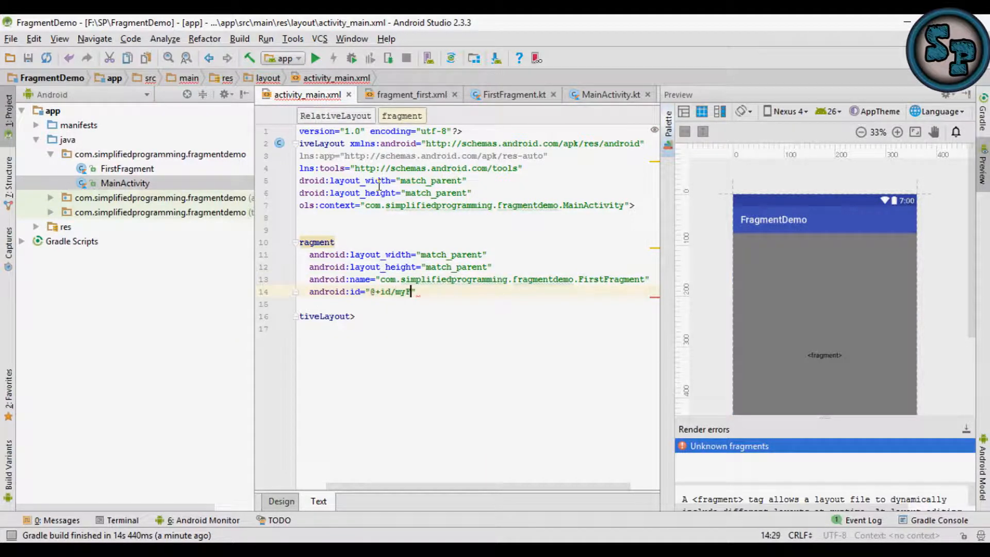
type("ragment")
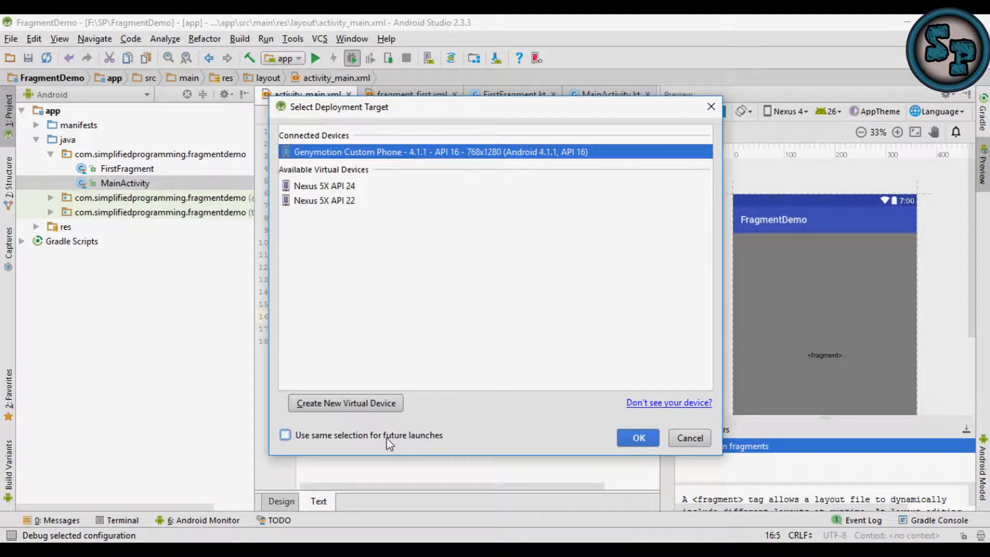
- Deploy to the Genymotion Custom Phone as the remembered device and dismiss the 'FragmentDemo has stopped' alert
left_click(285, 436)
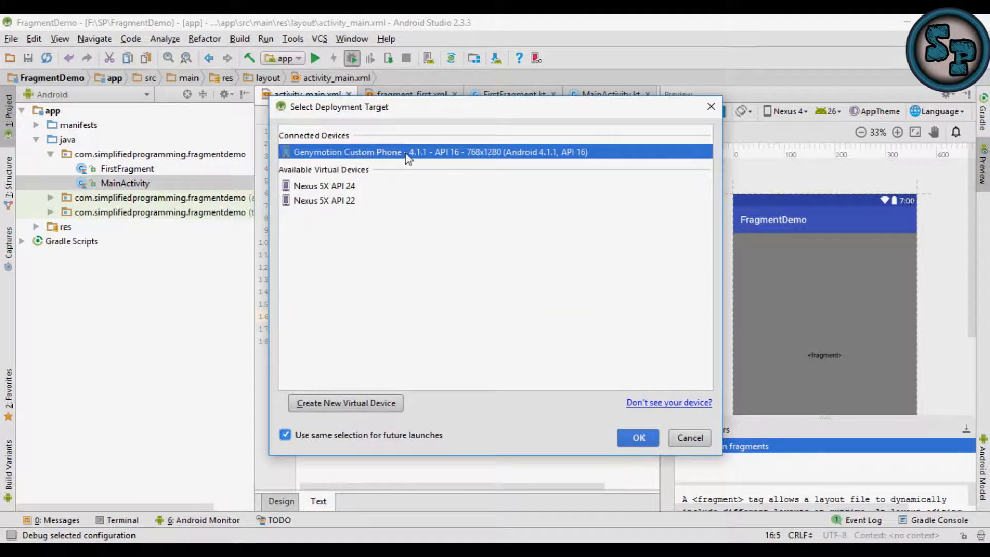
left_click(637, 437)
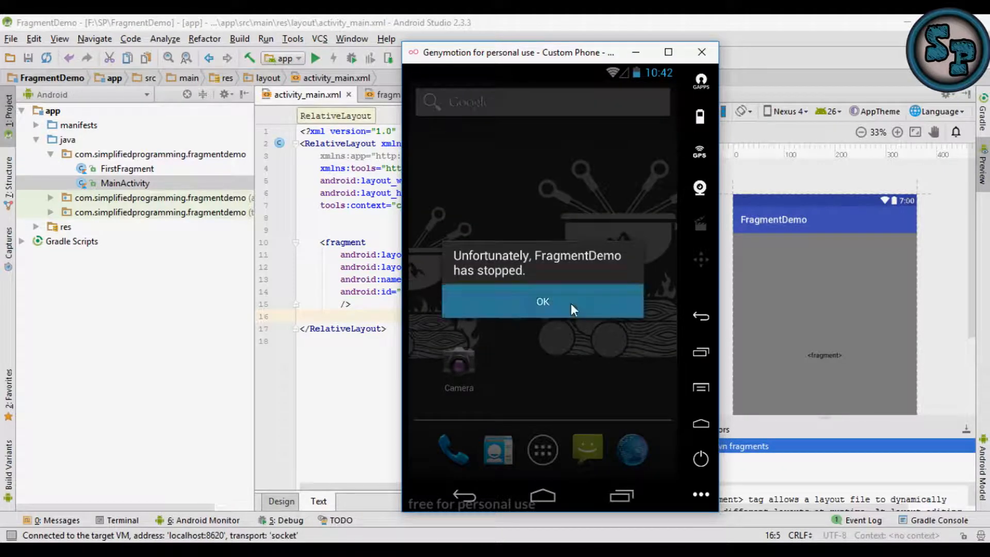
left_click(542, 301)
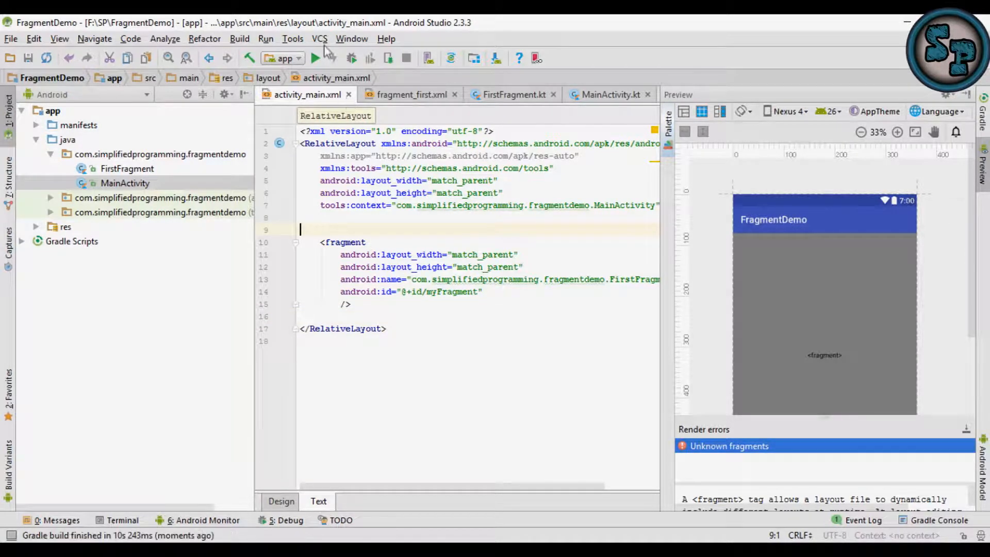
- Configure Kotlin 1.1.4 in the project via Tools > Kotlin and sync the Gradle files
left_click(292, 38)
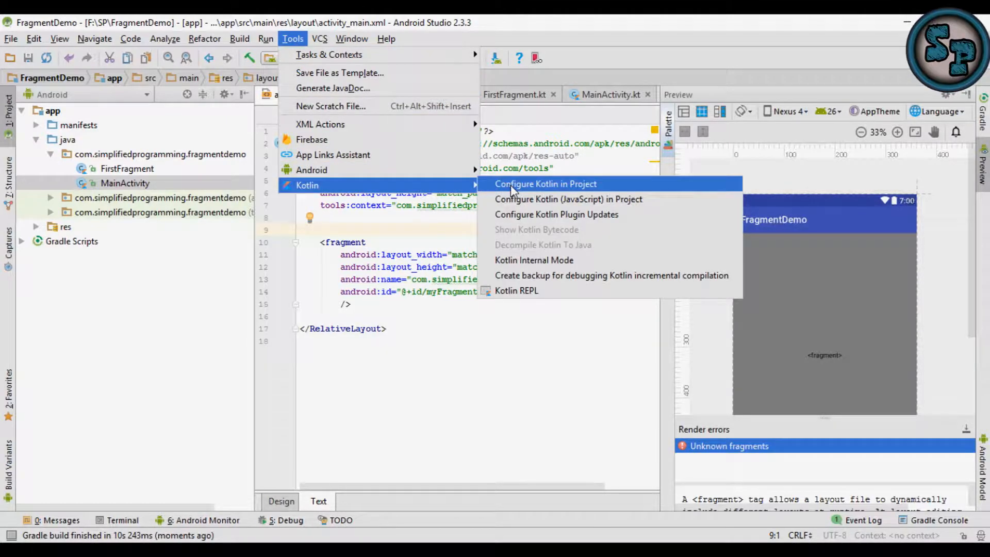
left_click(544, 184)
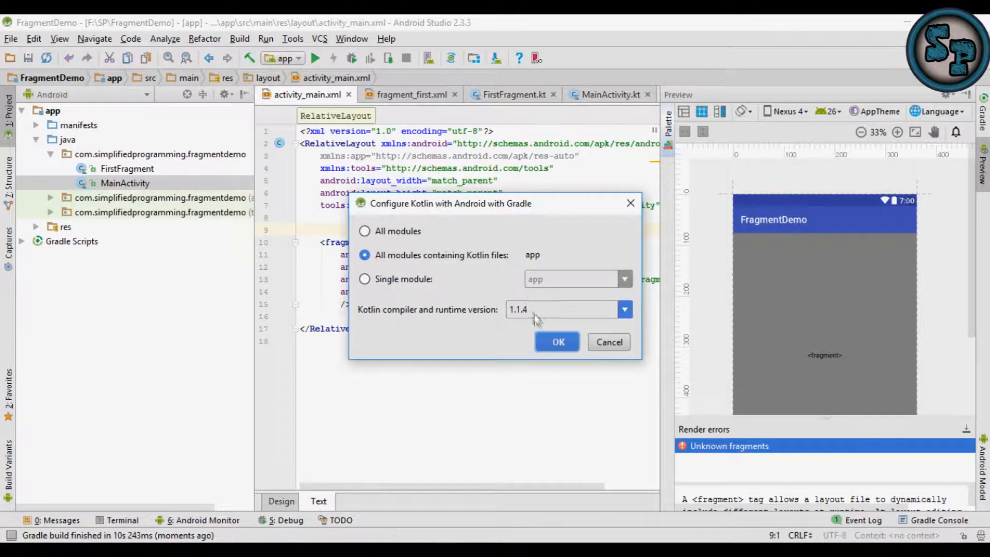
left_click(556, 342)
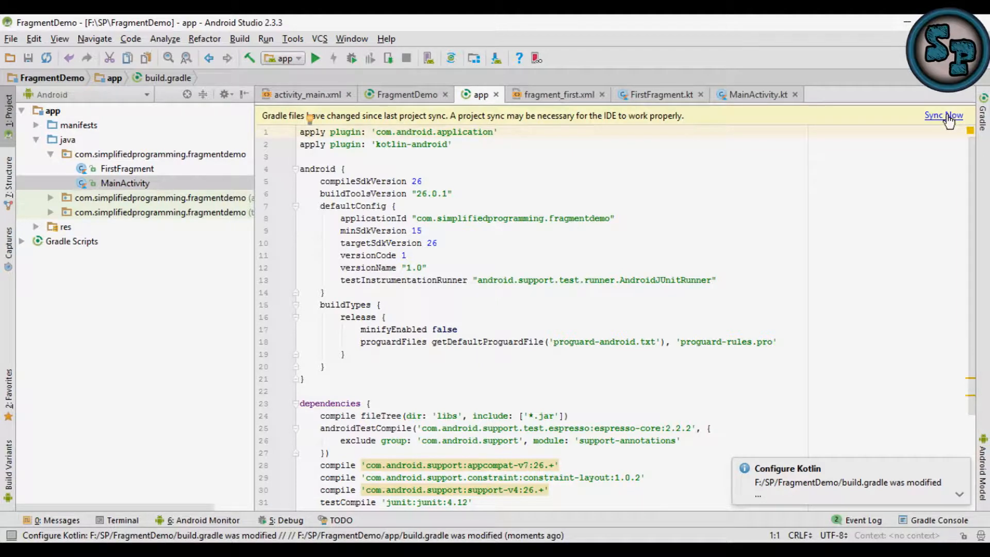
left_click(944, 115)
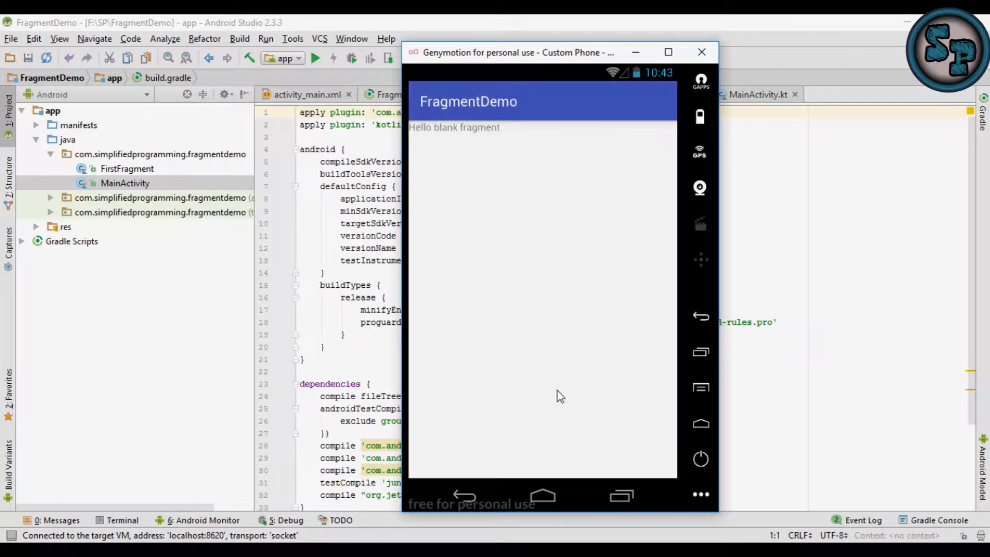
mouse_move(500, 144)
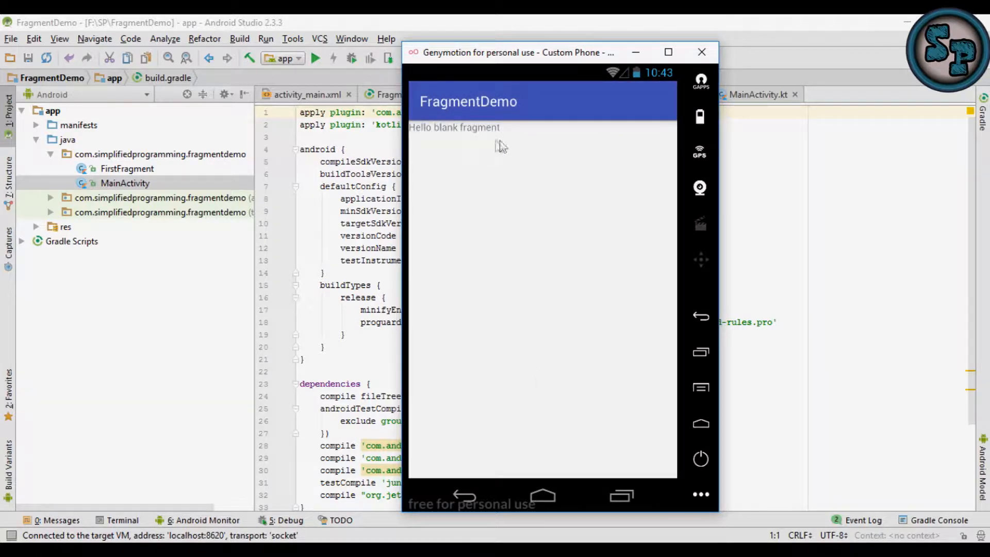
mouse_move(755, 280)
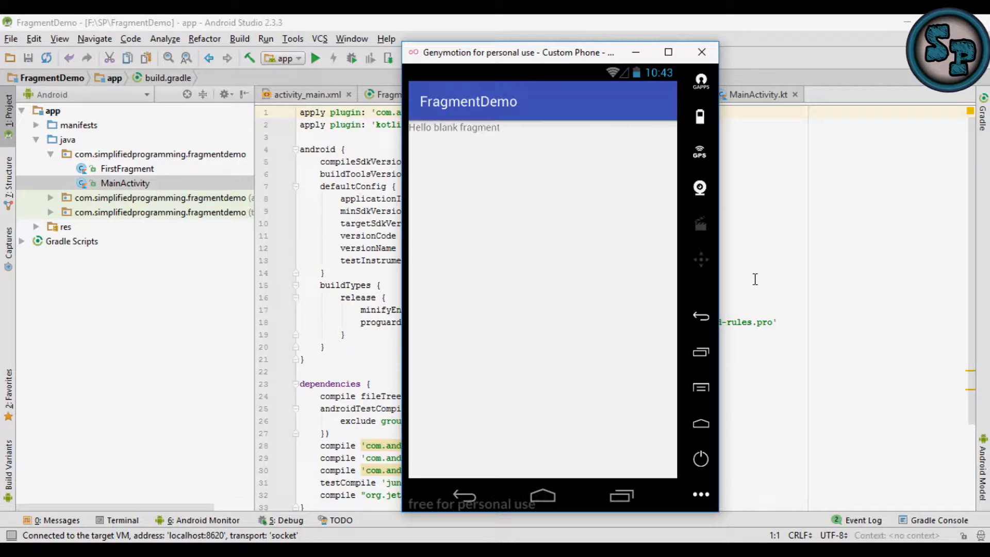